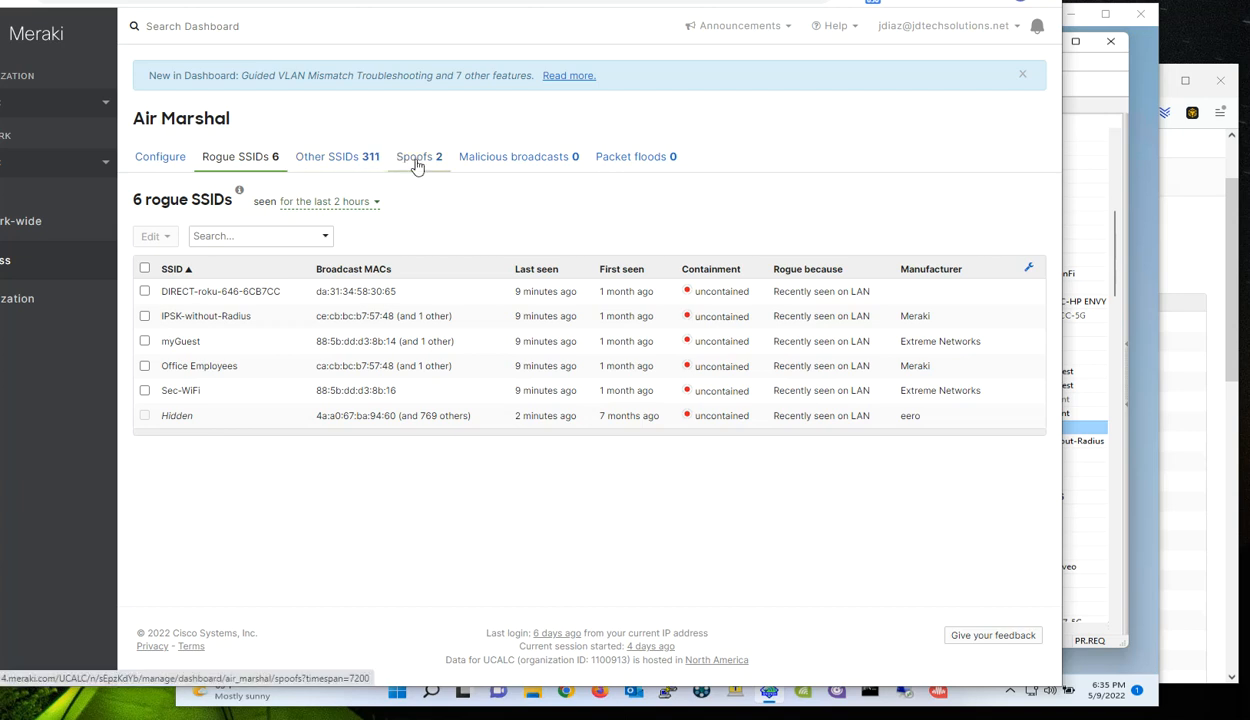
Show the Spoofs tab listing two HQ SSID spoofs seen by Test AP MR36
{"action": "left_click", "coordinate": [418, 156]}
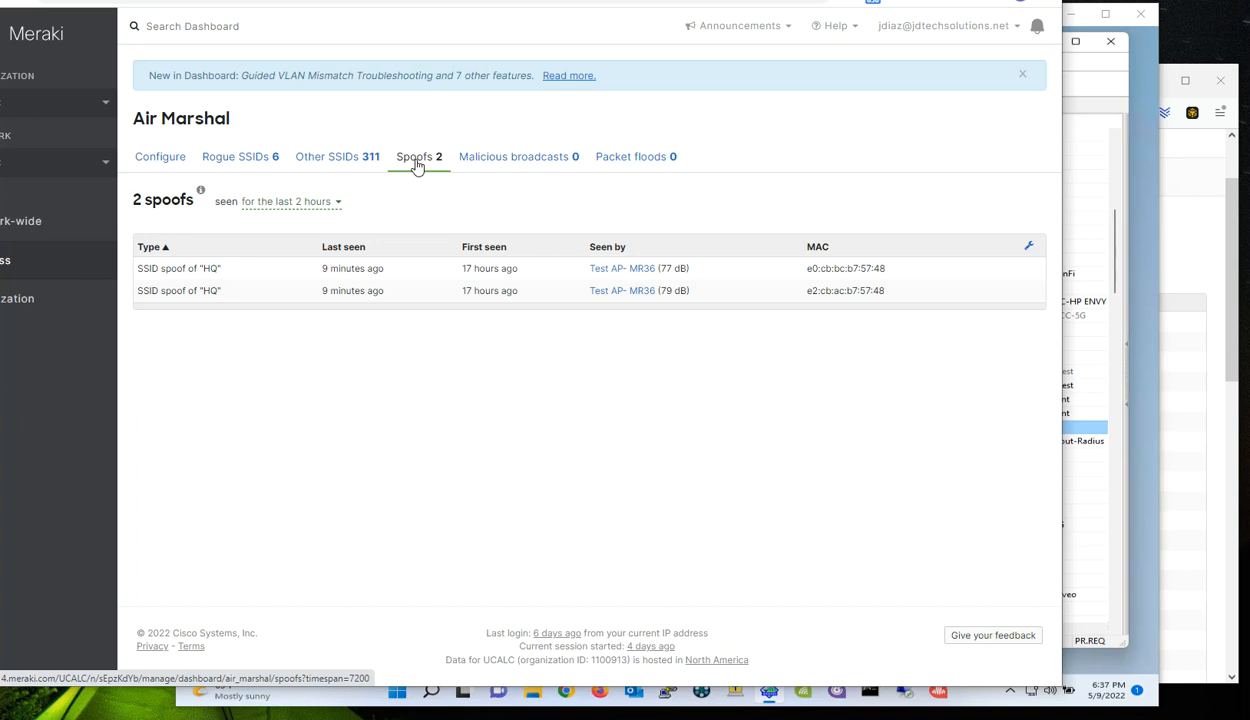
{"action": "mouse_move", "coordinate": [407, 339]}
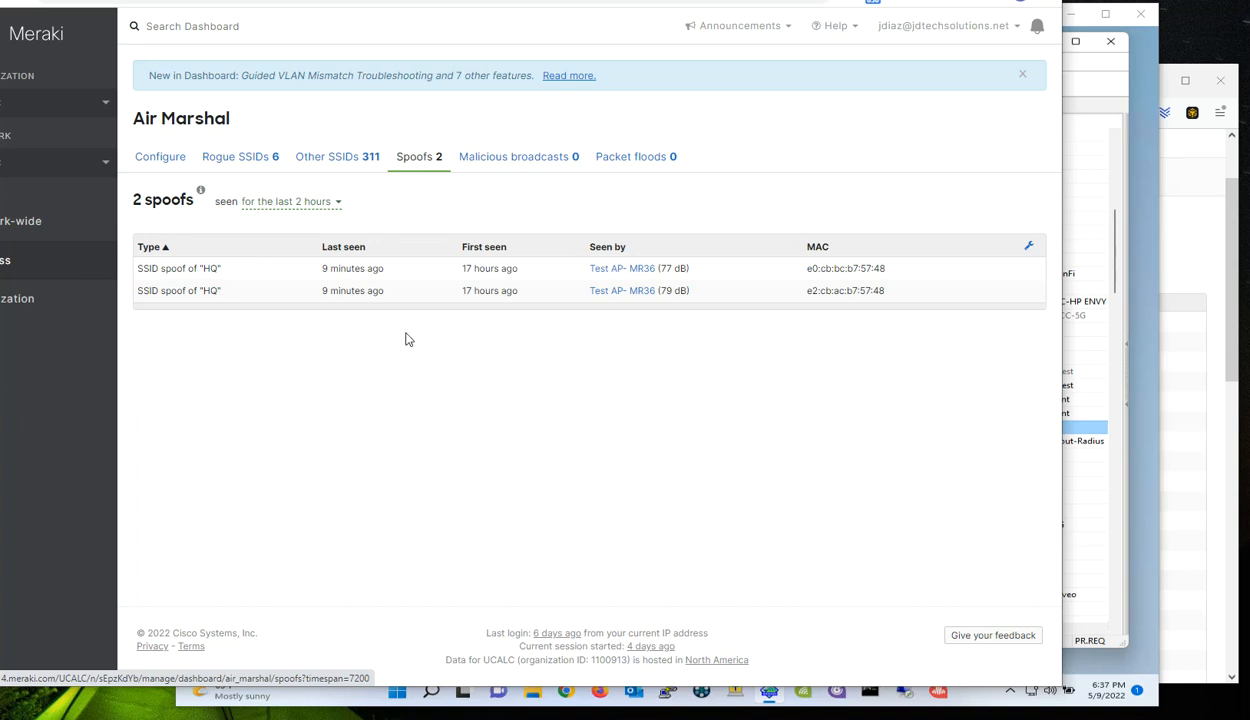
{"action": "mouse_move", "coordinate": [481, 504]}
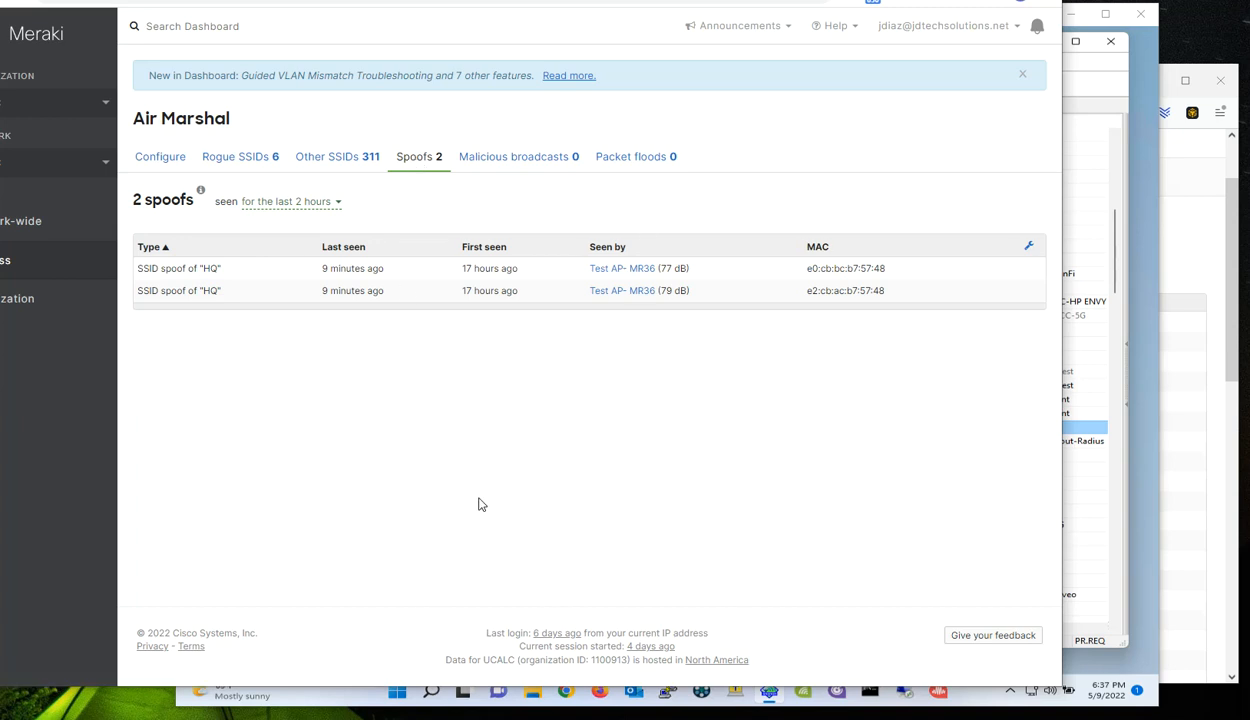
{"action": "mouse_move", "coordinate": [334, 371]}
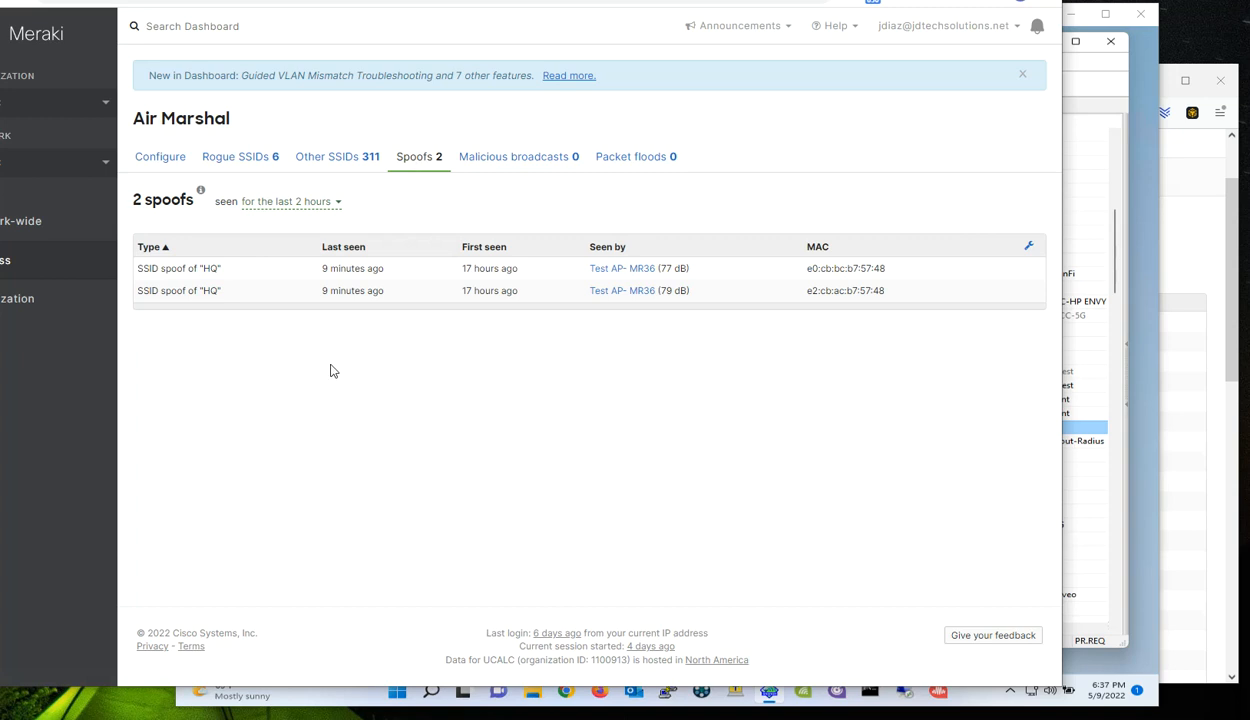
{"action": "mouse_move", "coordinate": [295, 436]}
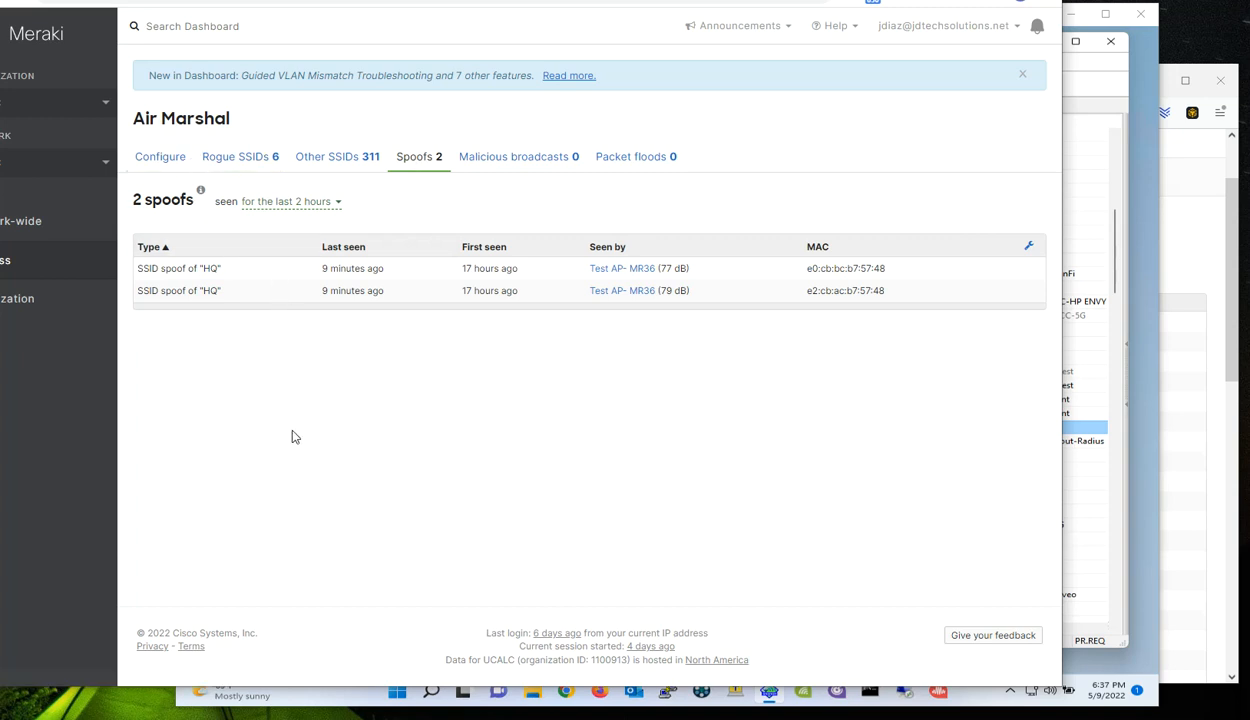
{"action": "mouse_move", "coordinate": [265, 342]}
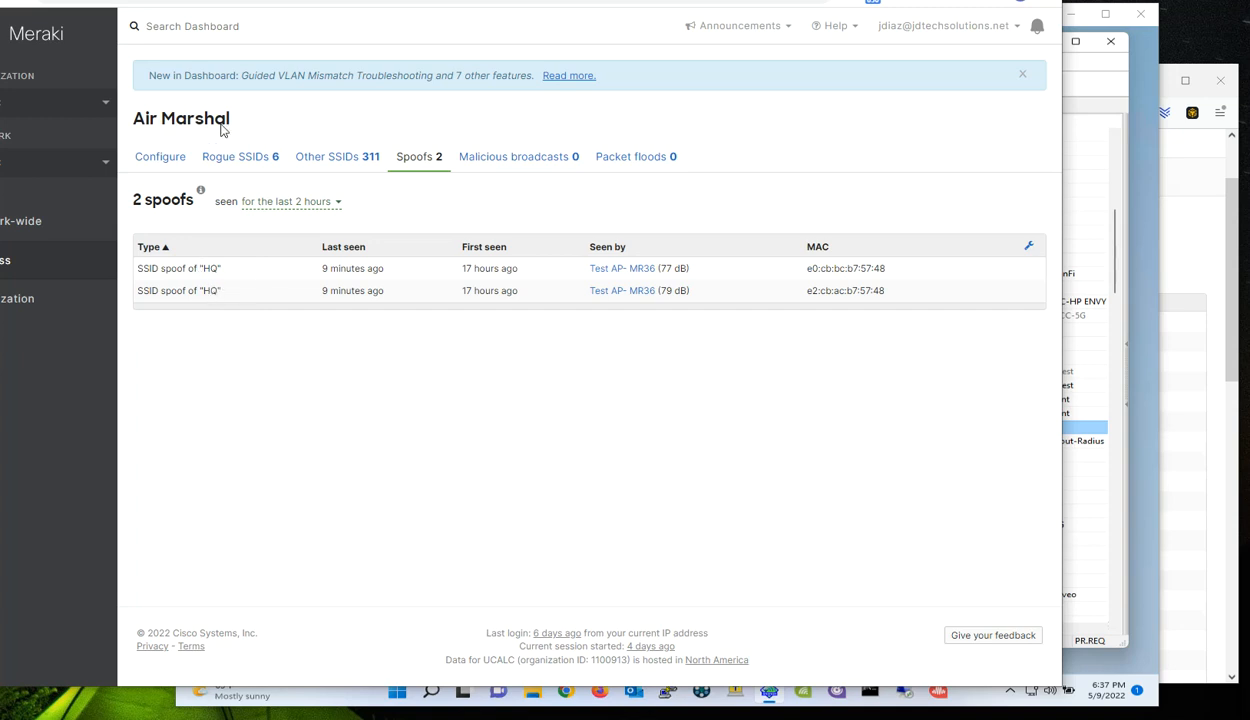
{"action": "mouse_move", "coordinate": [220, 401]}
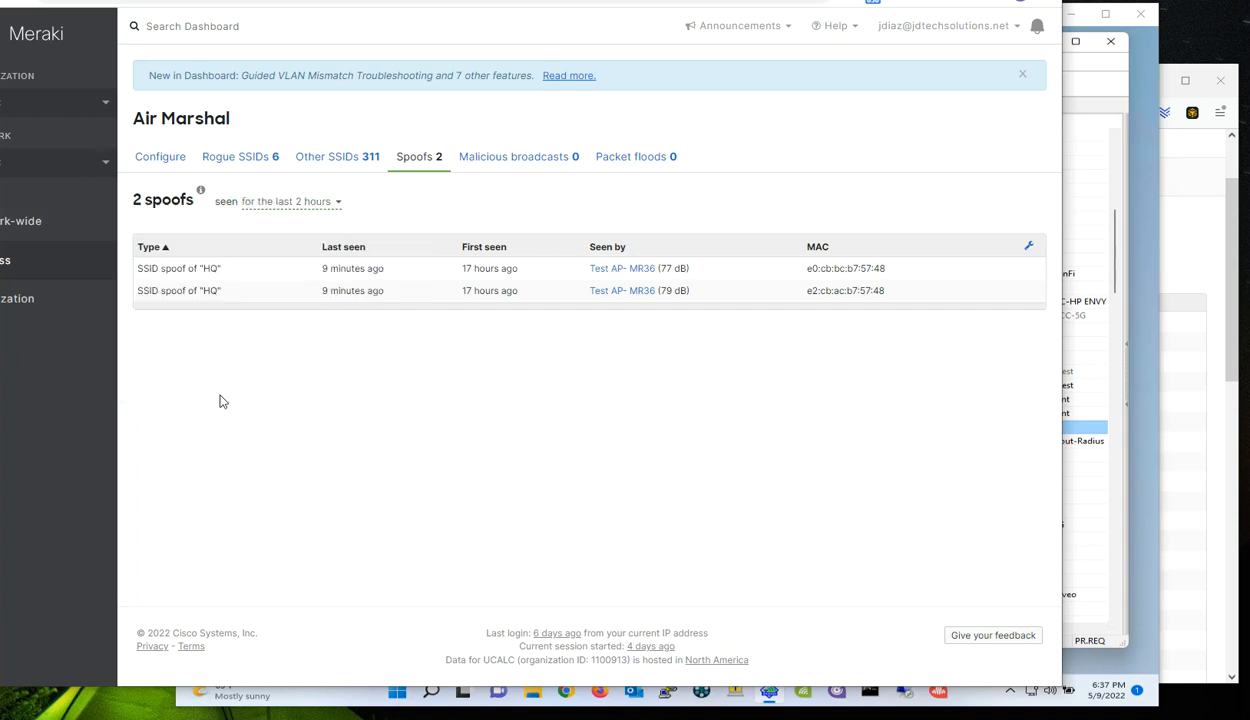
{"action": "mouse_move", "coordinate": [159, 157]}
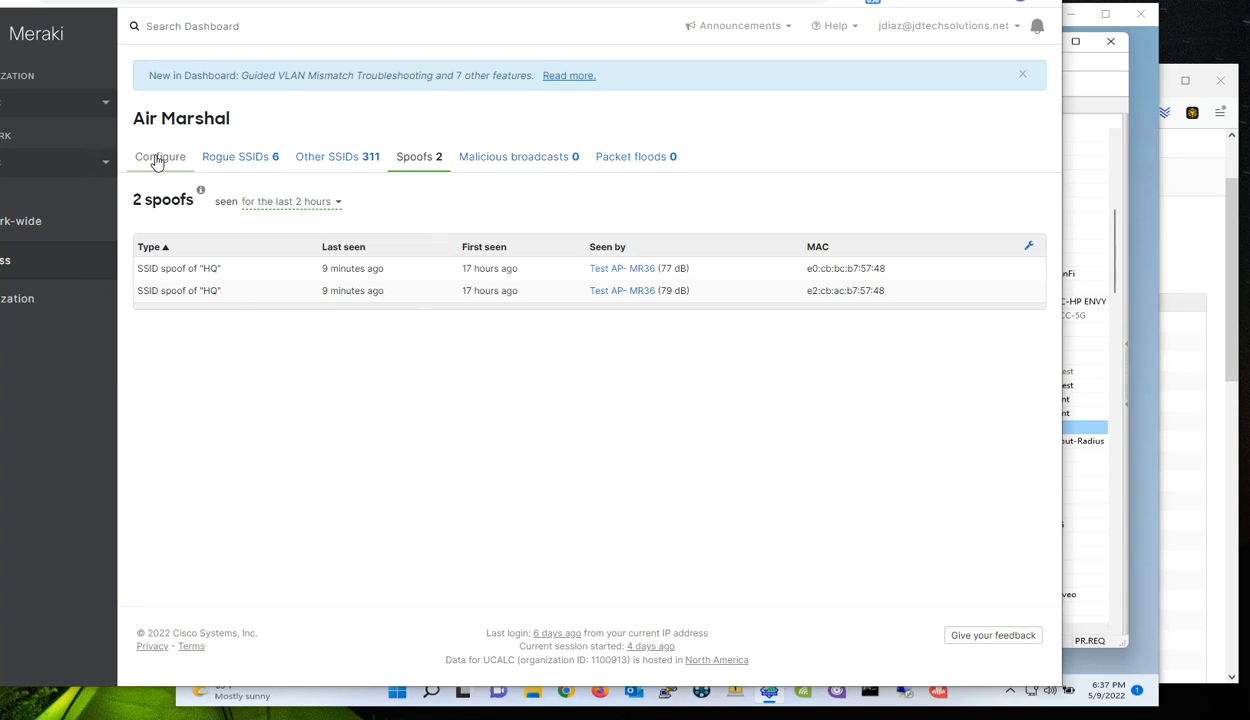
View the Air Marshal Configure settings, then return to the Spoofs tab
{"action": "left_click", "coordinate": [159, 156]}
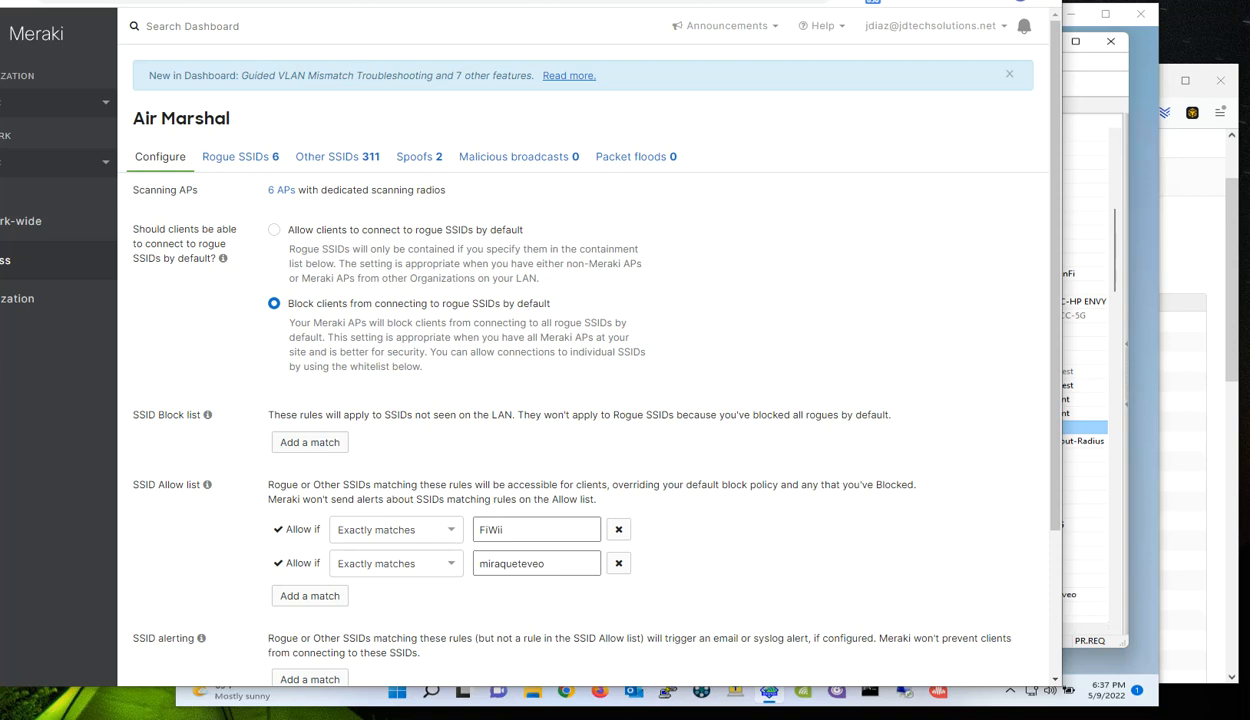
{"action": "left_click", "coordinate": [418, 156]}
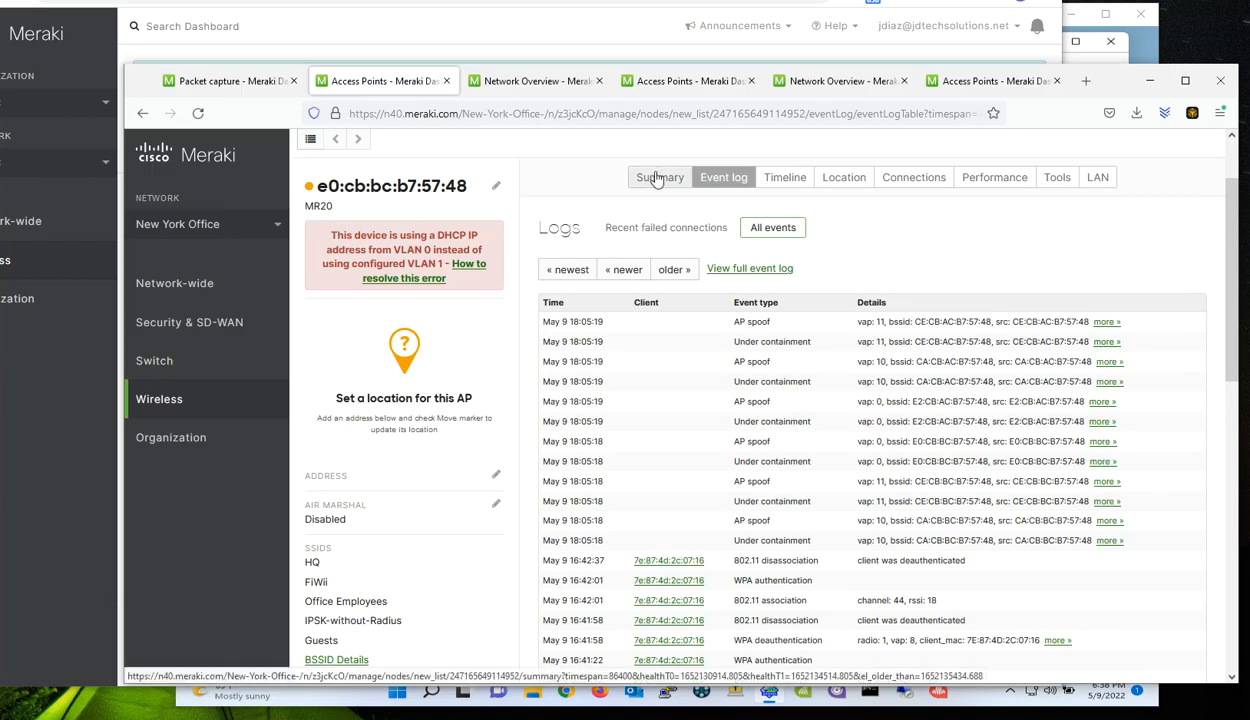
{"action": "mouse_move", "coordinate": [230, 80]}
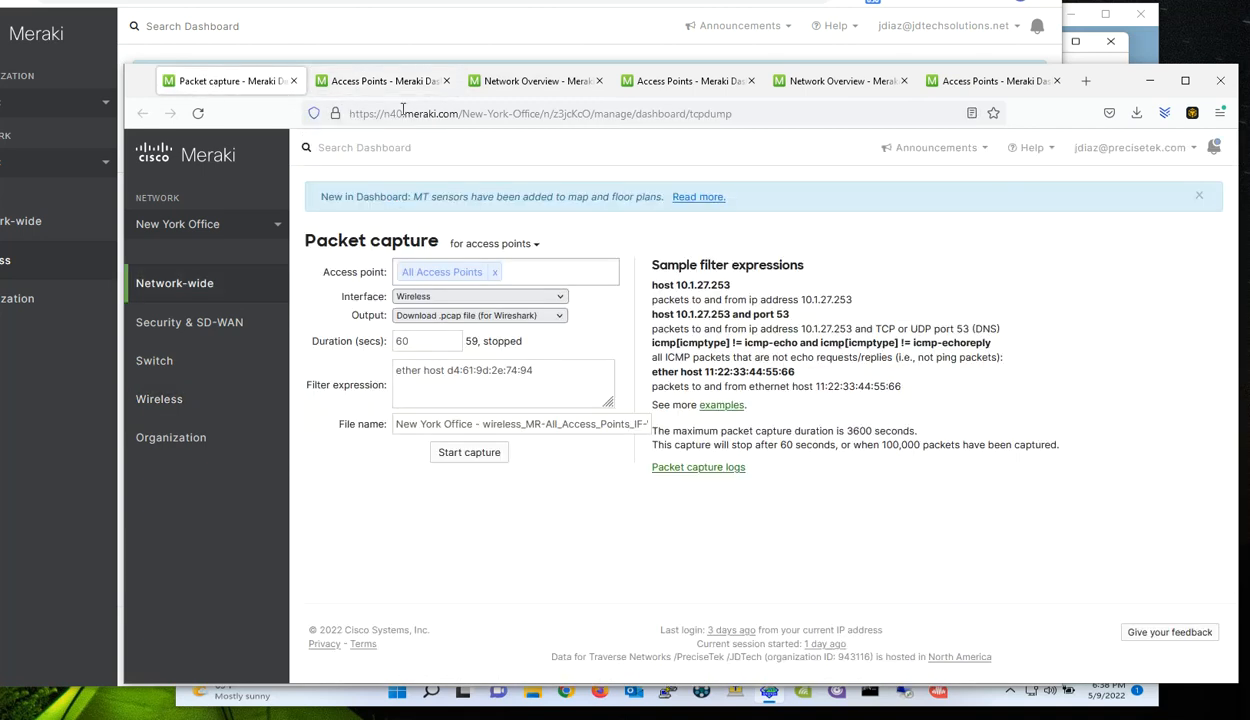
Show the New York Office SSID overview and select the HQ SSID name
{"action": "left_click", "coordinate": [535, 80]}
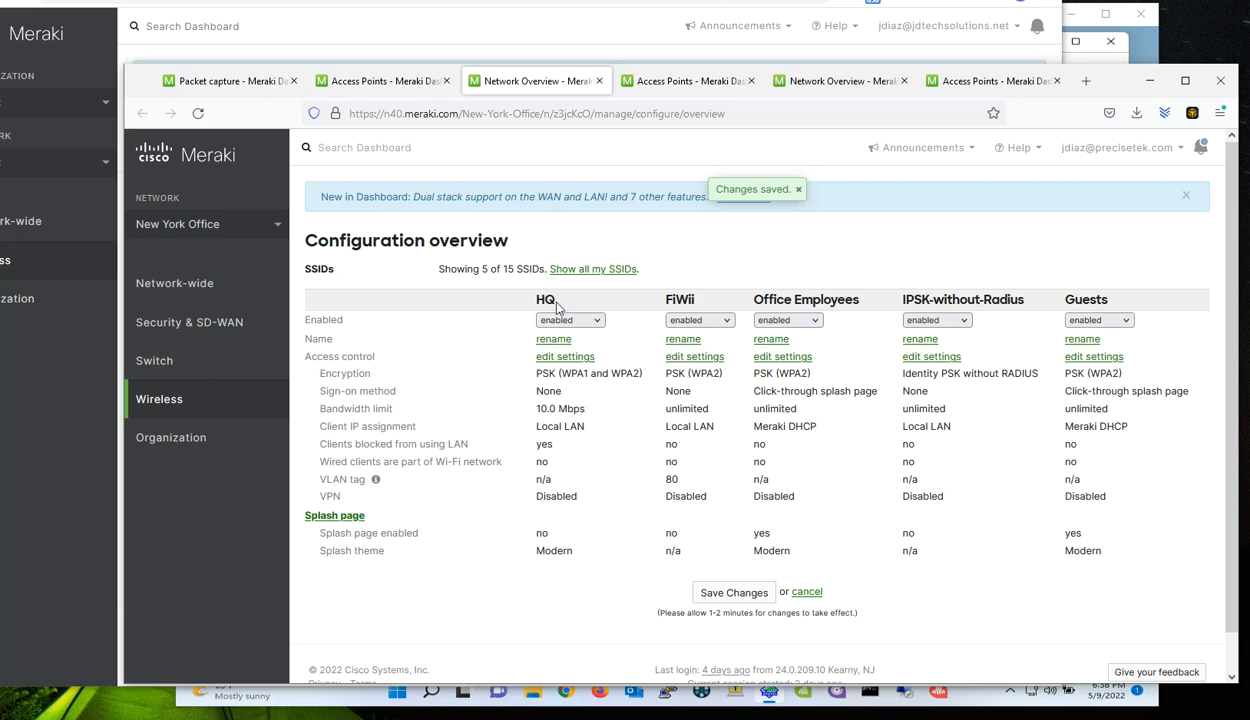
{"action": "double_click", "coordinate": [546, 299]}
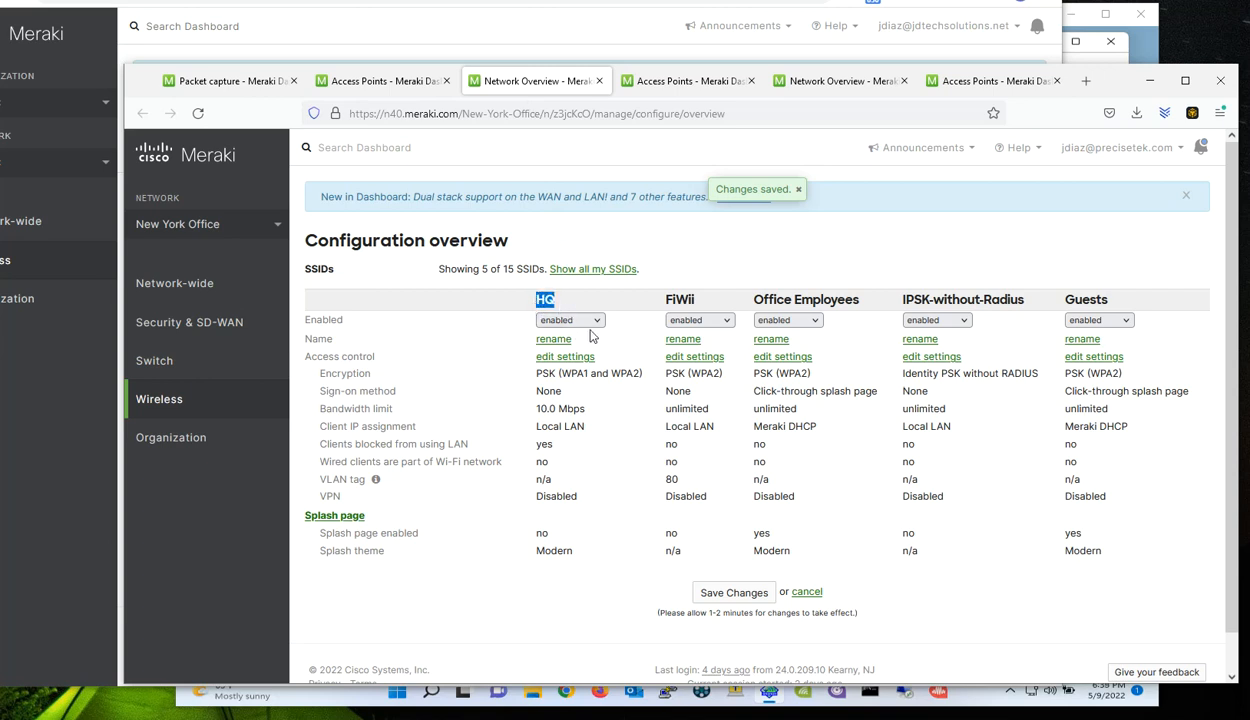
{"action": "mouse_move", "coordinate": [529, 356]}
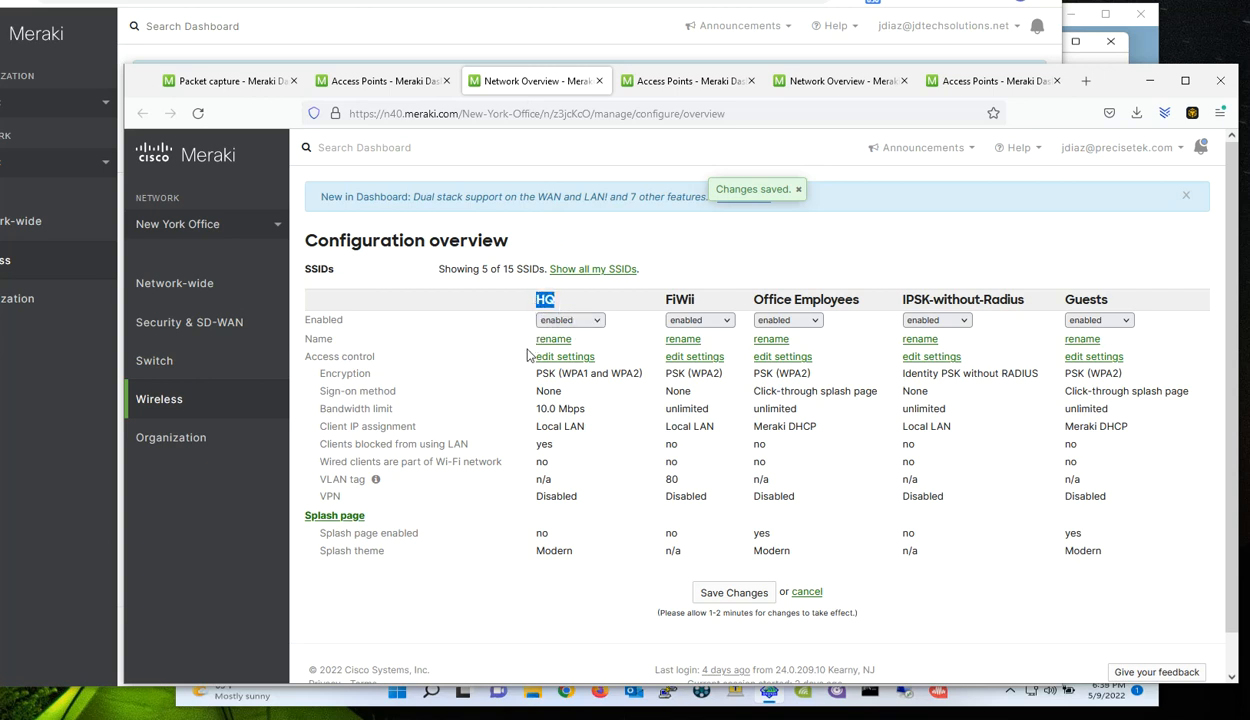
{"action": "mouse_move", "coordinate": [157, 519]}
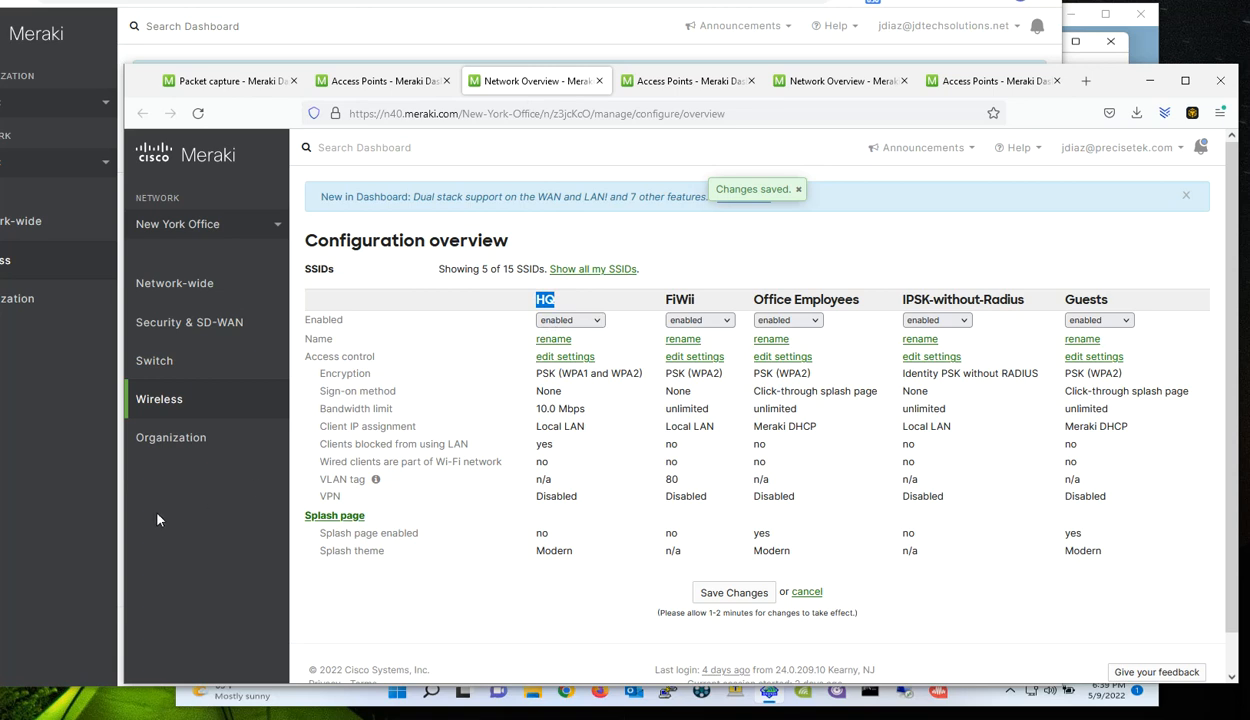
{"action": "mouse_move", "coordinate": [29, 493]}
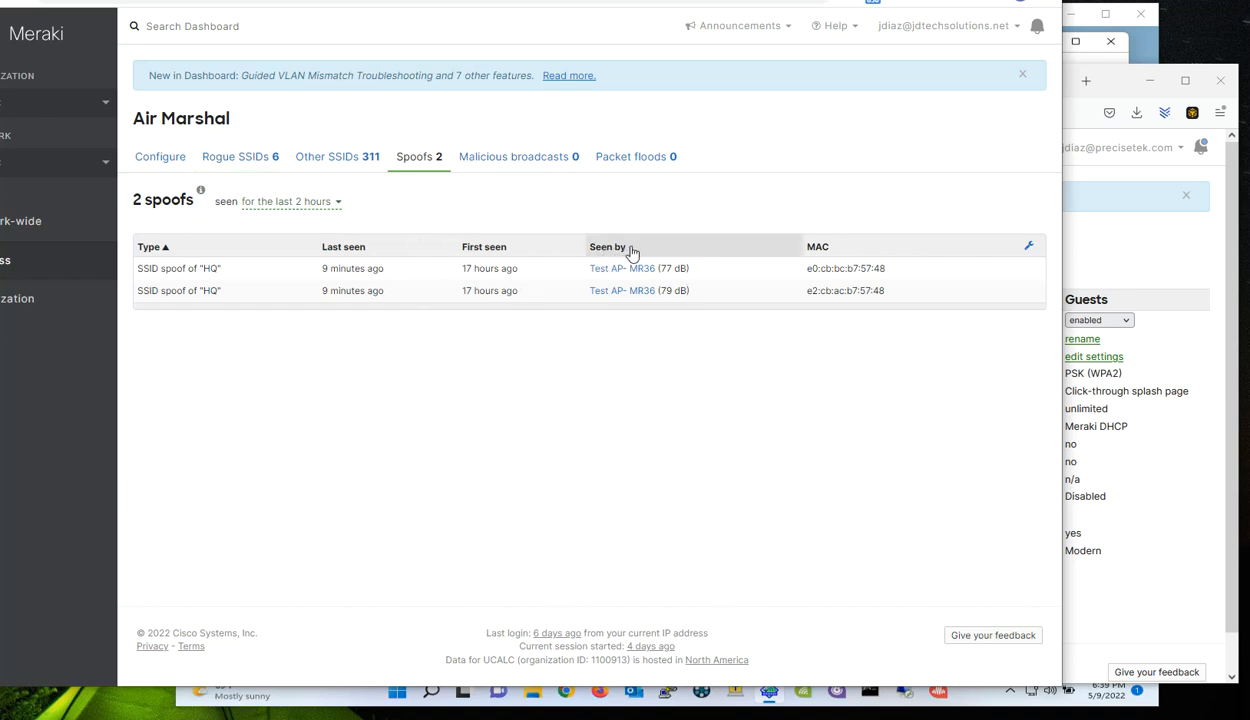
{"action": "mouse_move", "coordinate": [668, 435]}
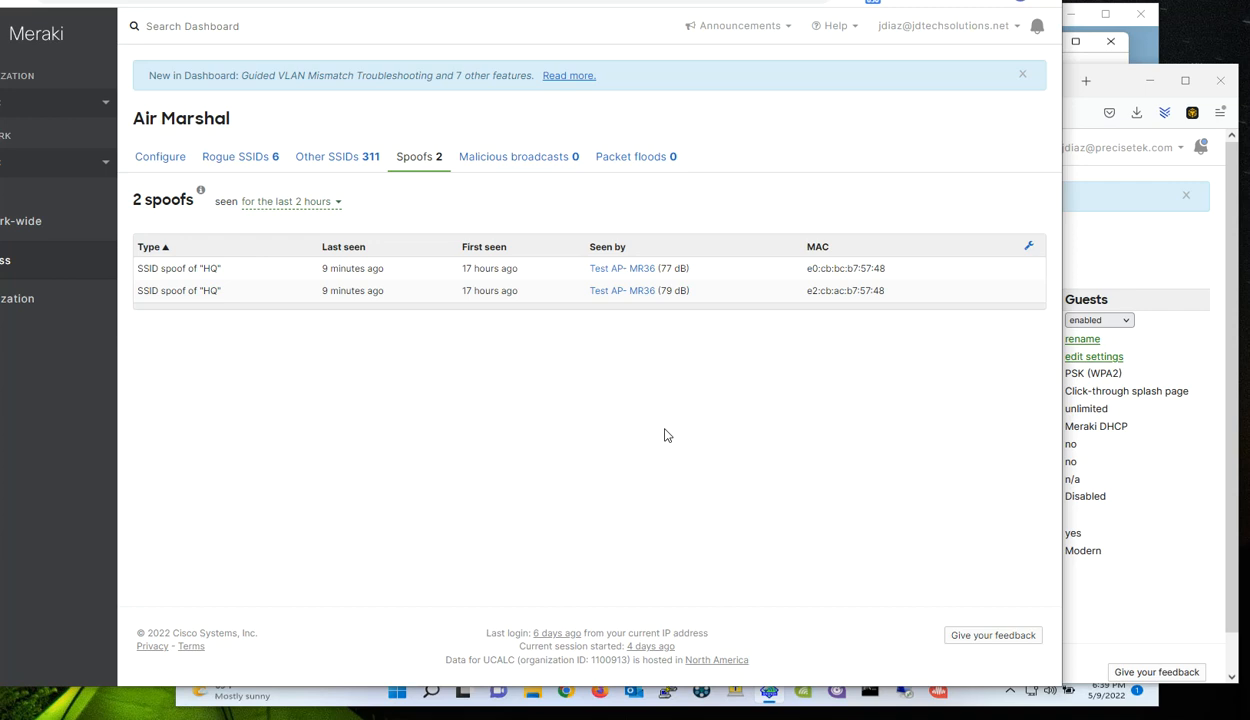
{"action": "mouse_move", "coordinate": [214, 107]}
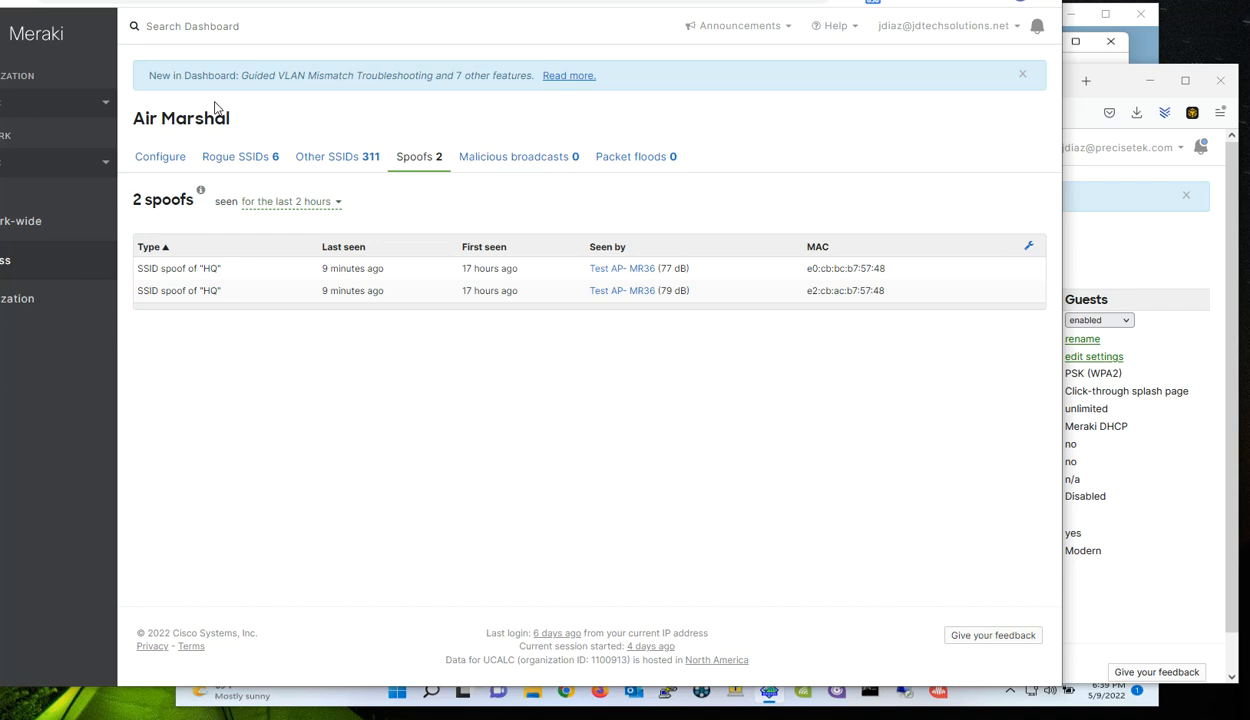
Review the six rogue SSIDs, then list the 311 other nearby SSIDs
{"action": "left_click", "coordinate": [235, 156]}
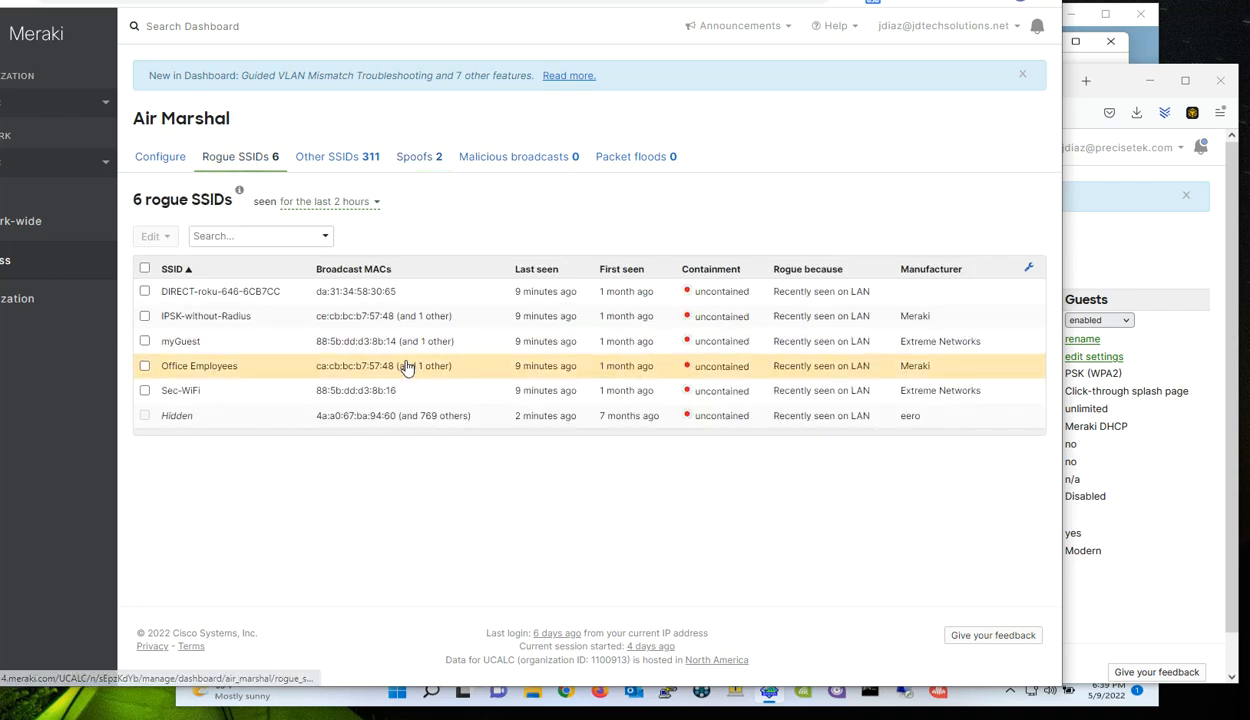
{"action": "mouse_move", "coordinate": [640, 390]}
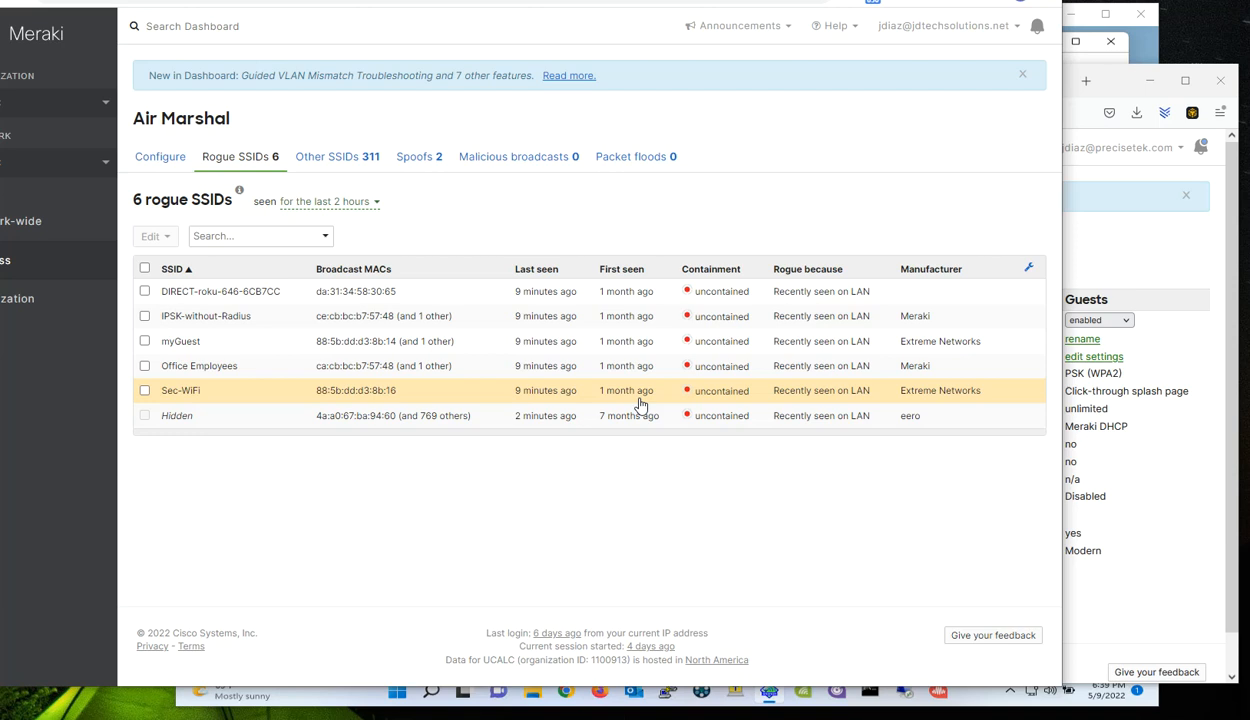
{"action": "mouse_move", "coordinate": [424, 341]}
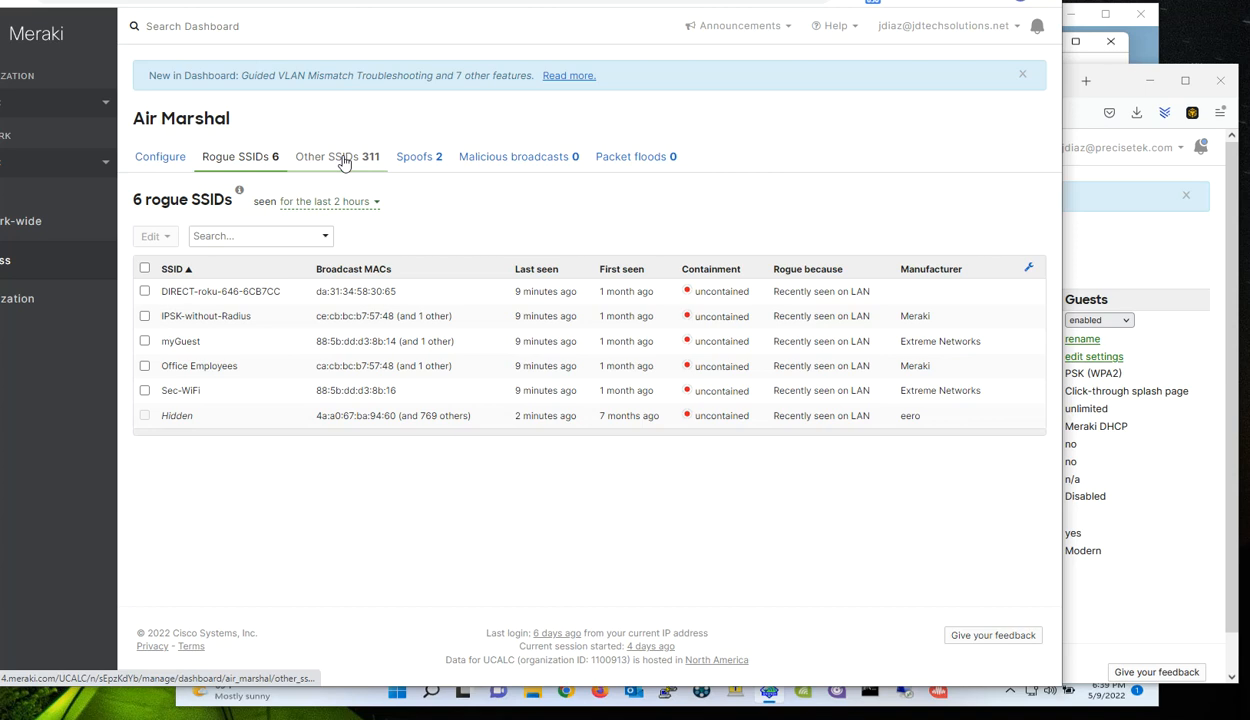
{"action": "left_click", "coordinate": [337, 156]}
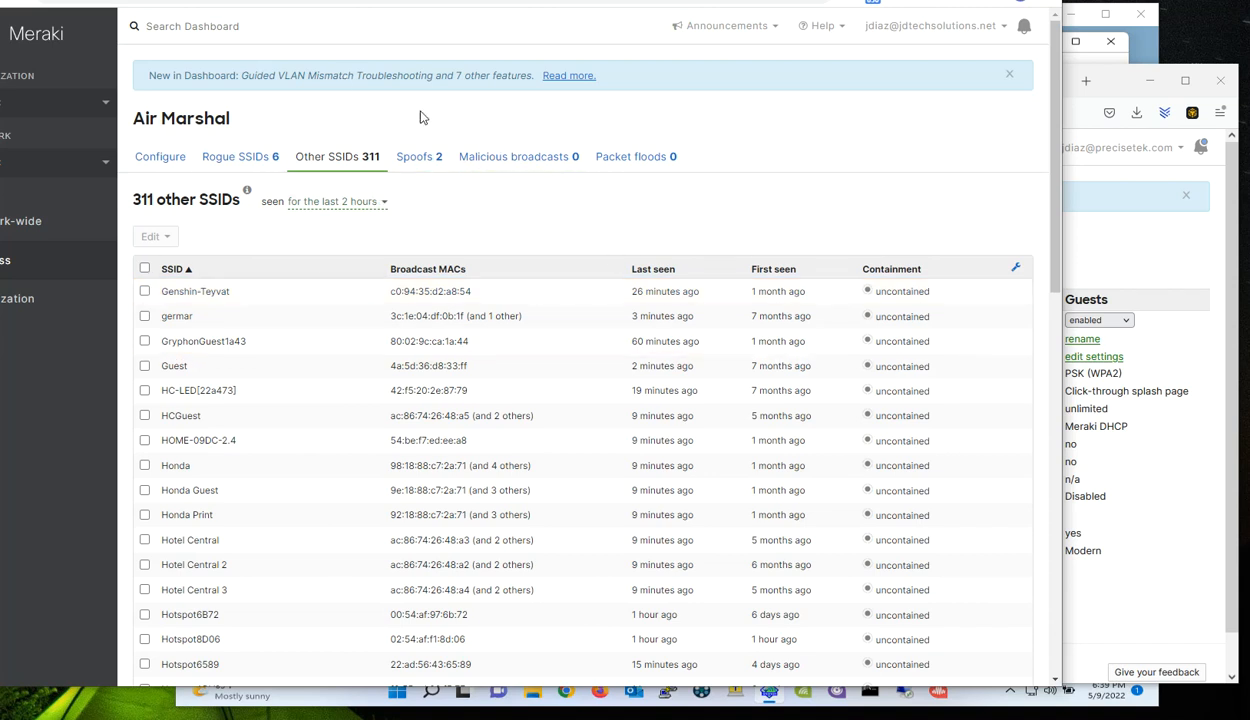
Return to the Spoofs tab listing the two HQ SSID spoofs
{"action": "left_click", "coordinate": [414, 156]}
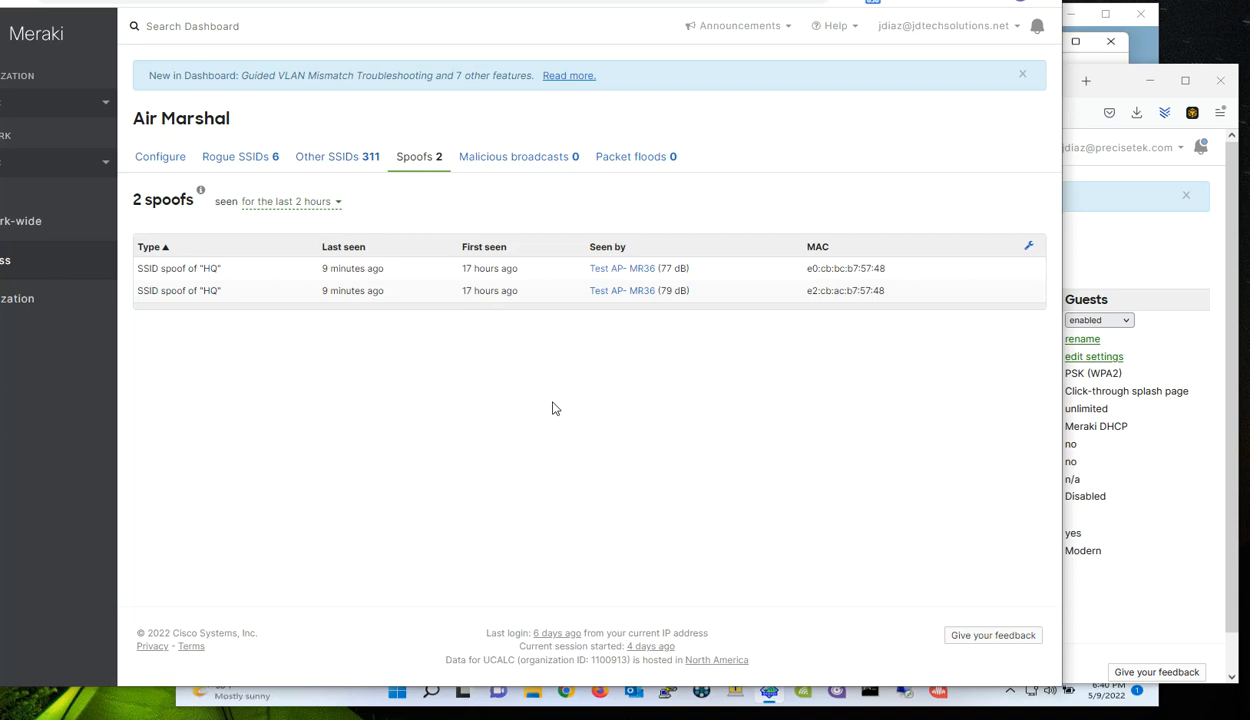
{"action": "mouse_move", "coordinate": [635, 378]}
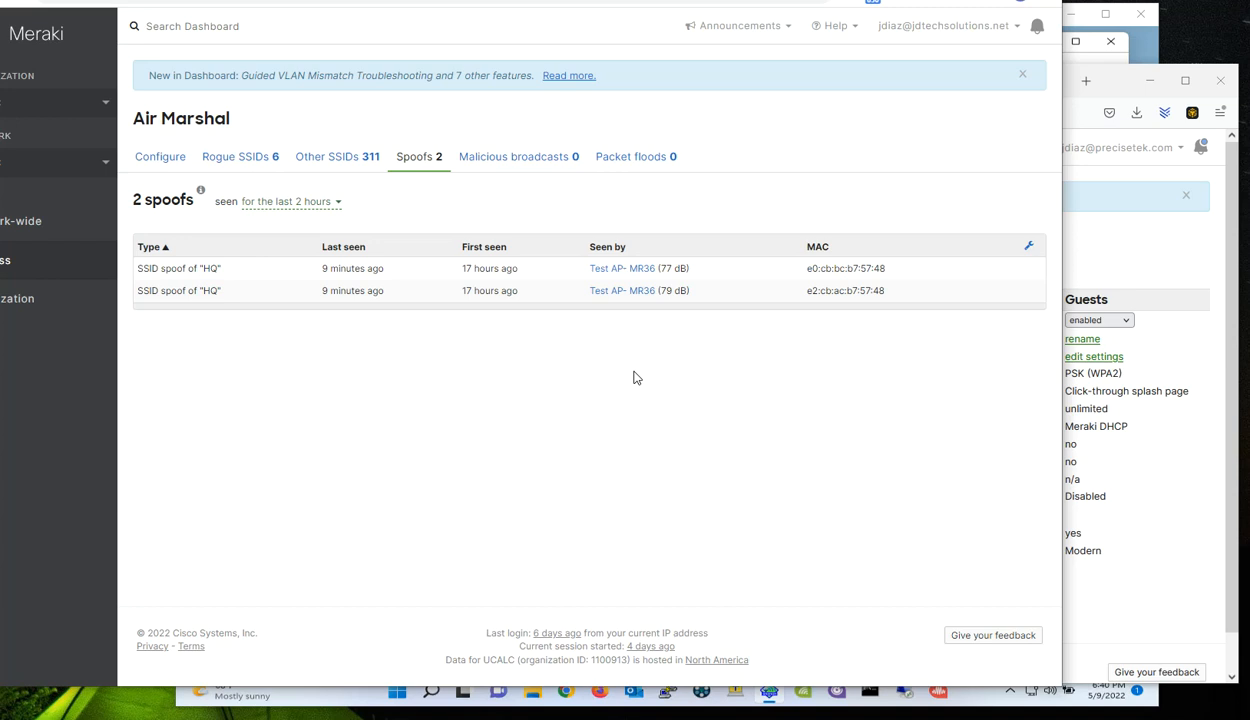
{"action": "mouse_move", "coordinate": [645, 303]}
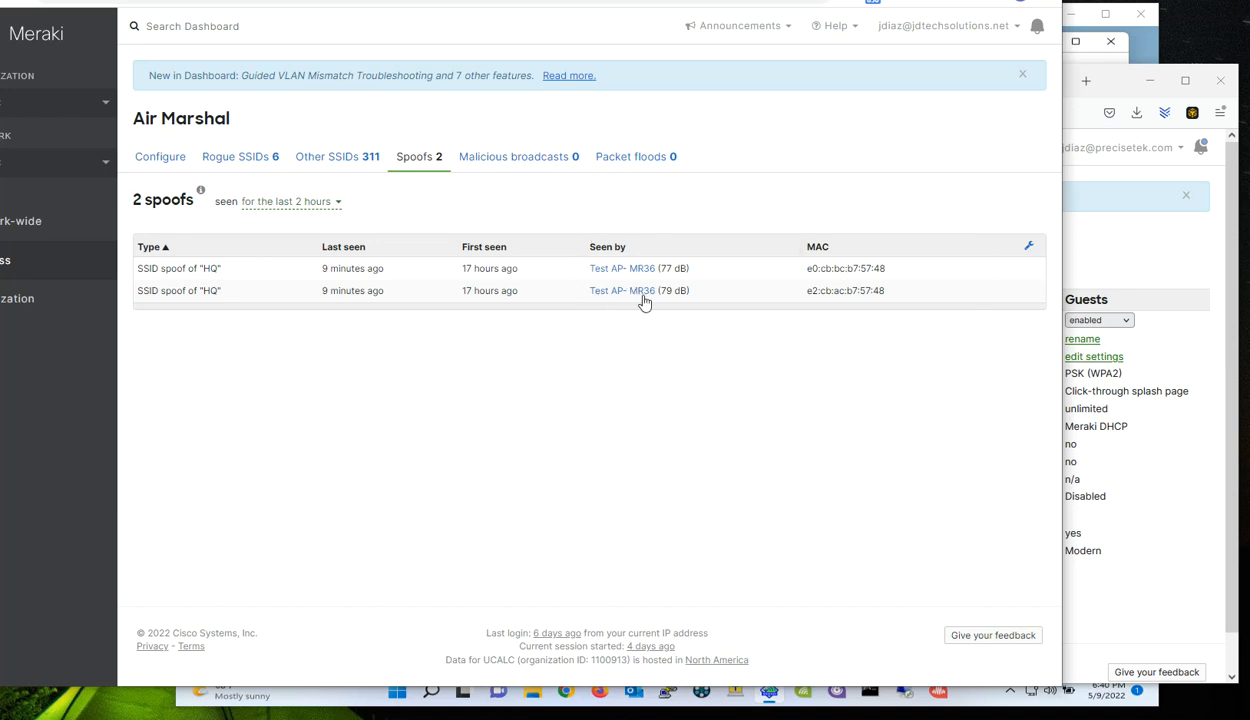
{"action": "mouse_move", "coordinate": [615, 281]}
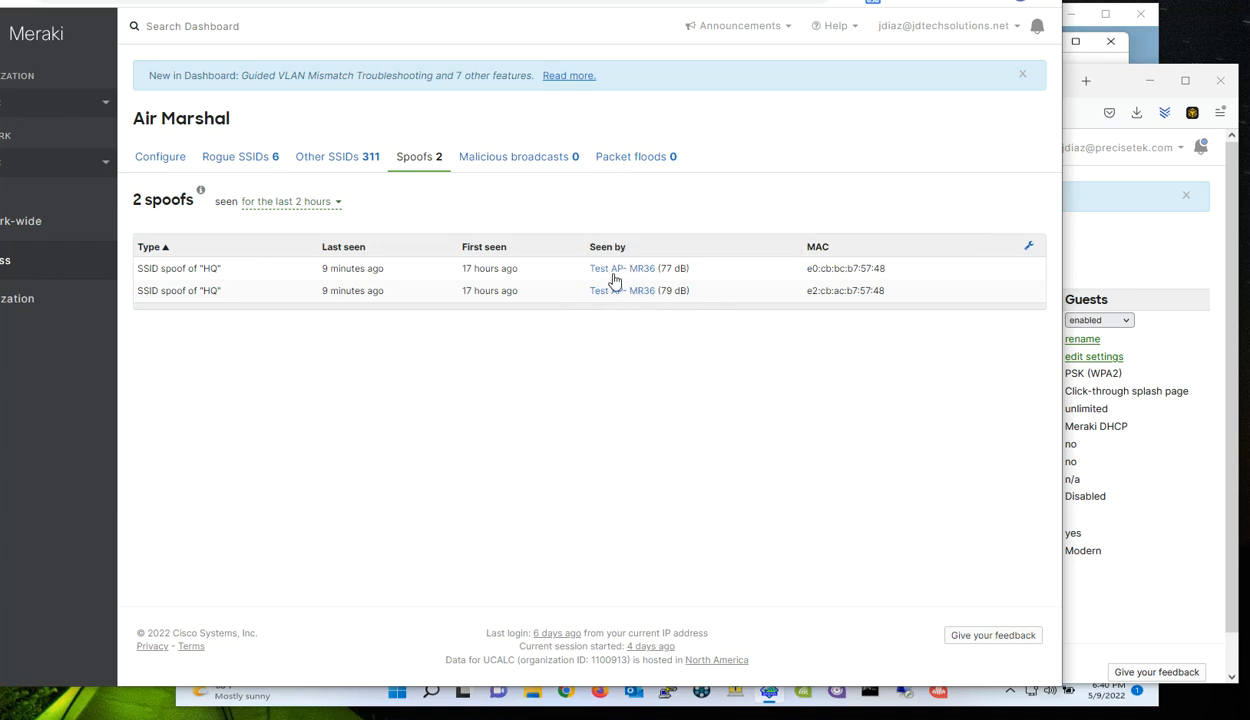
Toggle the Last seen and Seen by columns off and on so they move to the end
{"action": "left_click", "coordinate": [1028, 246]}
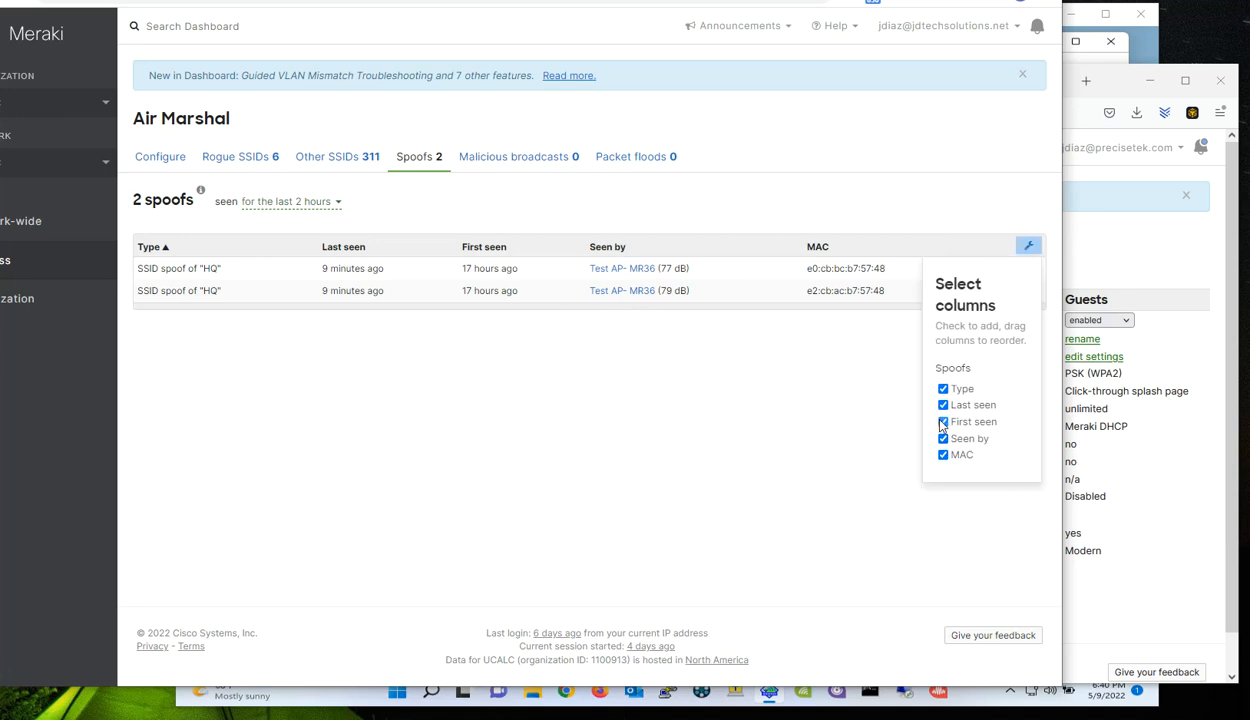
{"action": "left_click", "coordinate": [942, 421]}
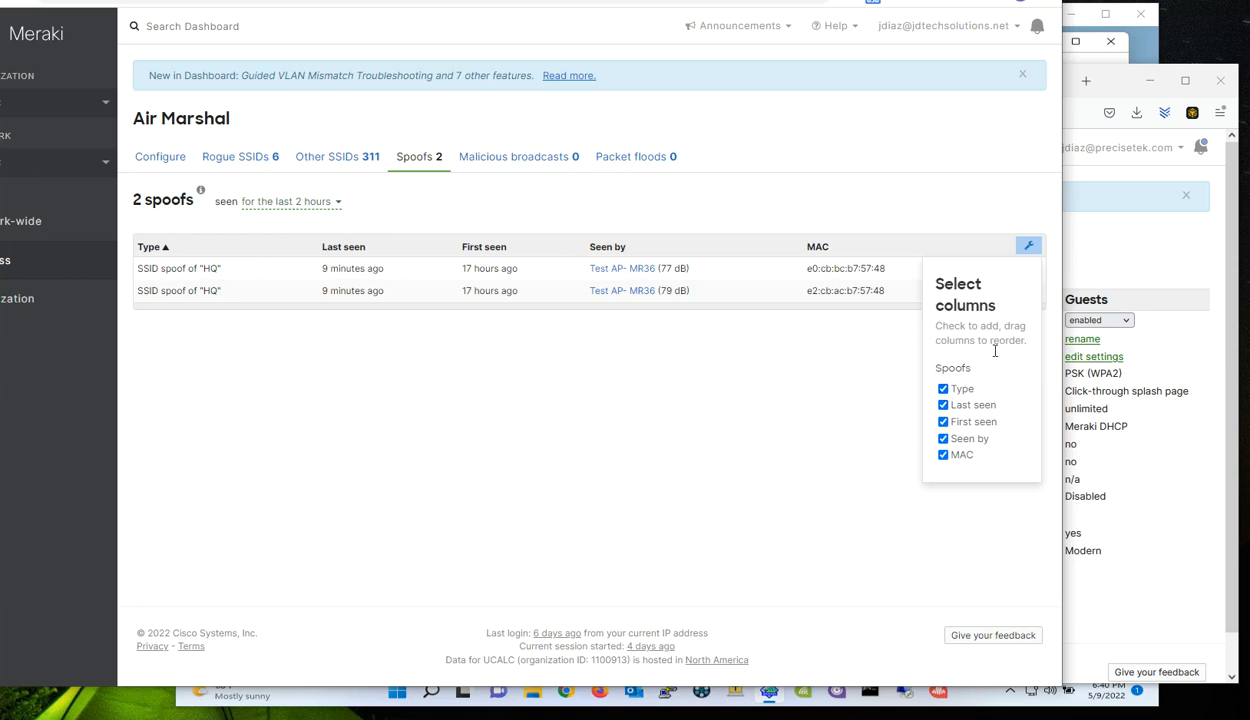
{"action": "left_click", "coordinate": [942, 404]}
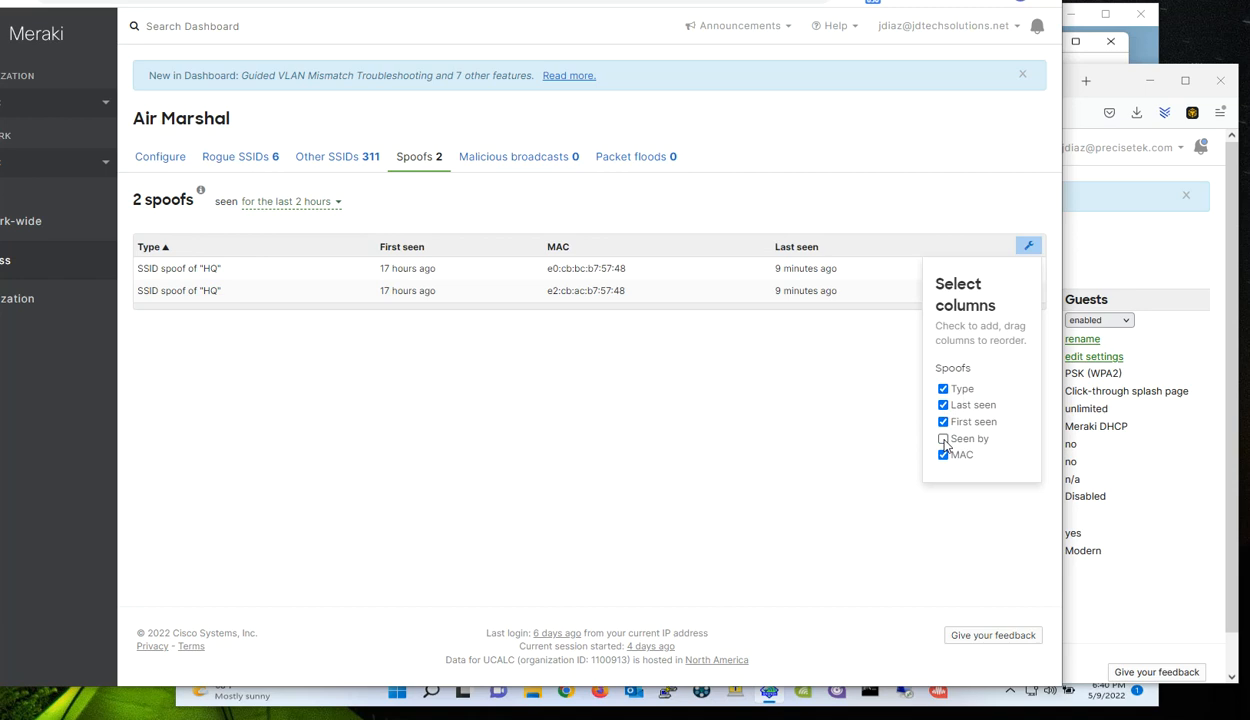
{"action": "left_click", "coordinate": [943, 439]}
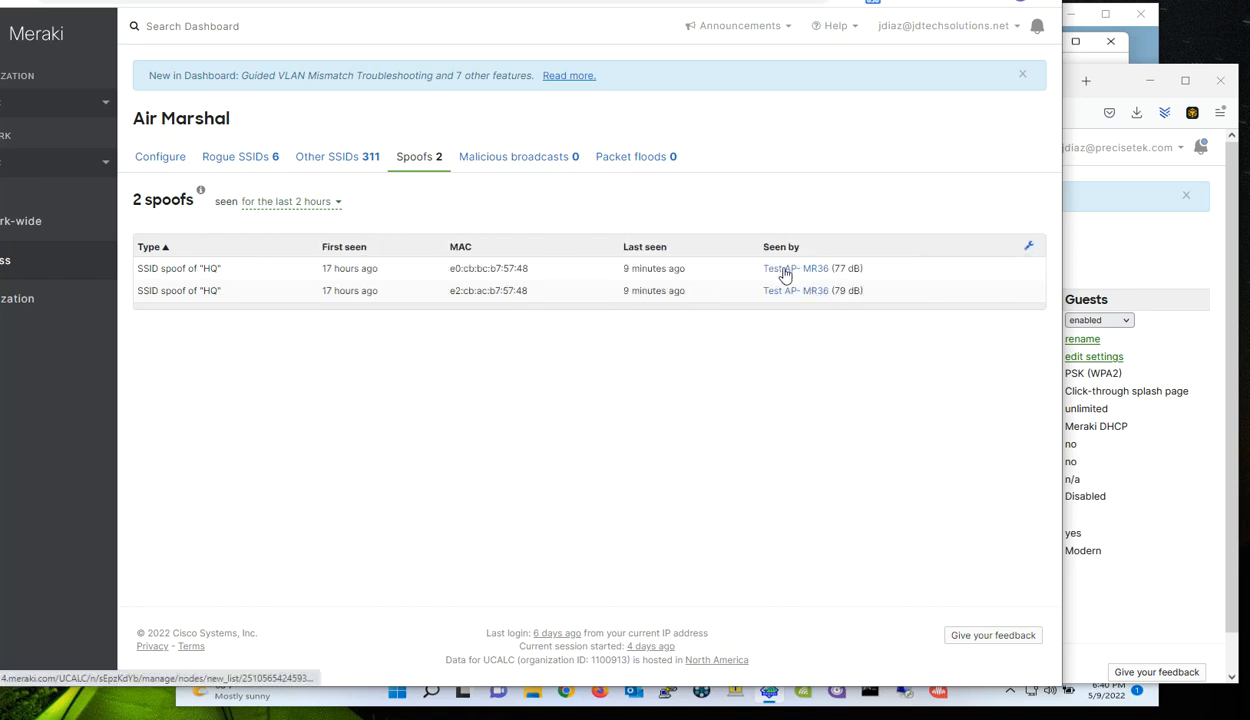
{"action": "mouse_move", "coordinate": [745, 318]}
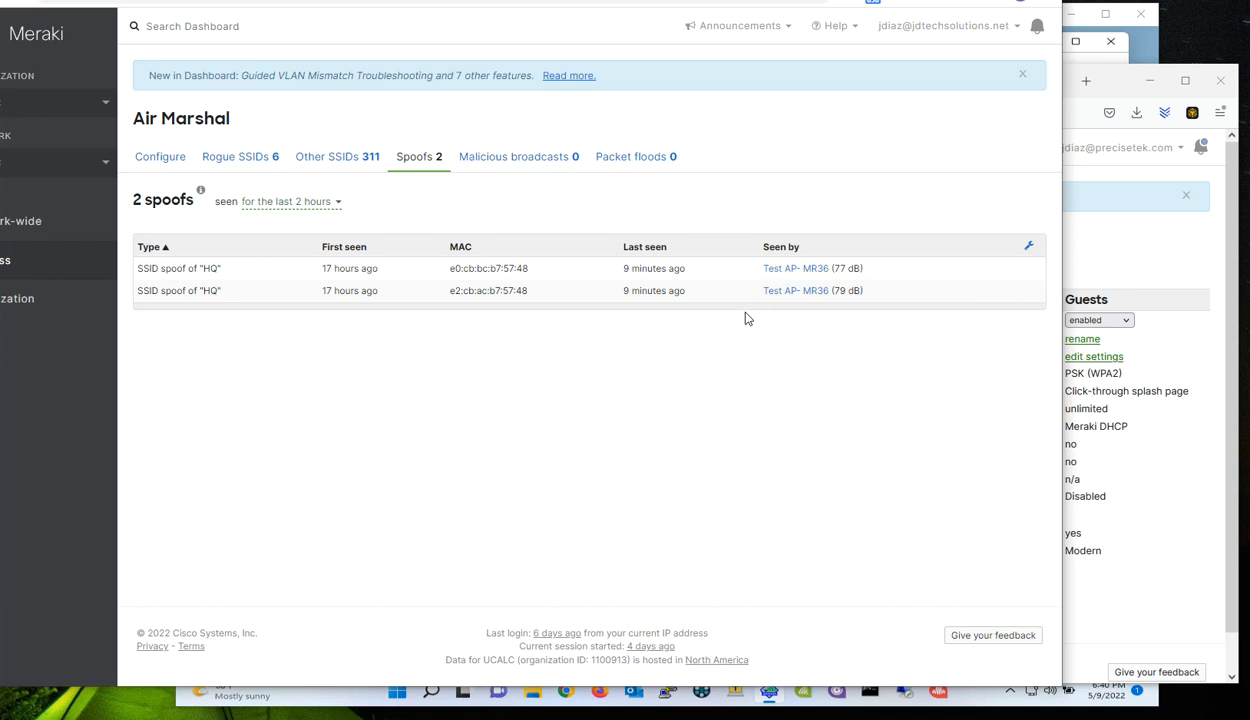
{"action": "mouse_move", "coordinate": [789, 280]}
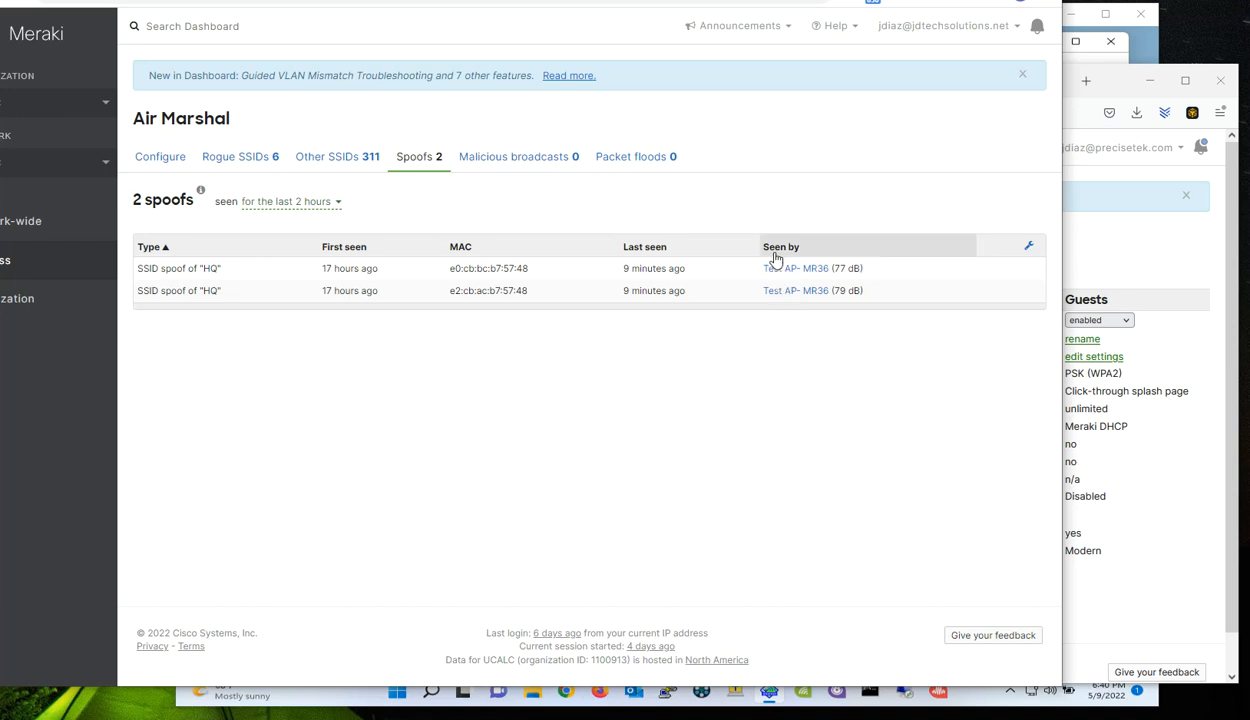
{"action": "mouse_move", "coordinate": [810, 280]}
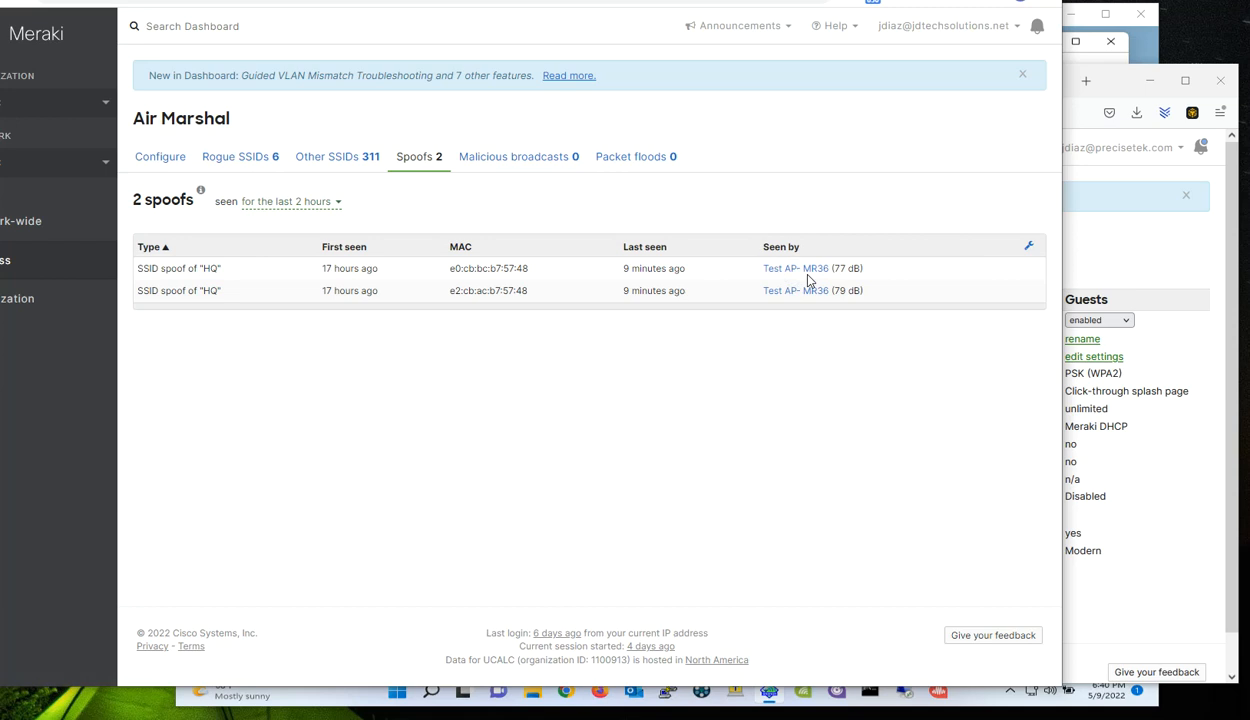
{"action": "mouse_move", "coordinate": [900, 405]}
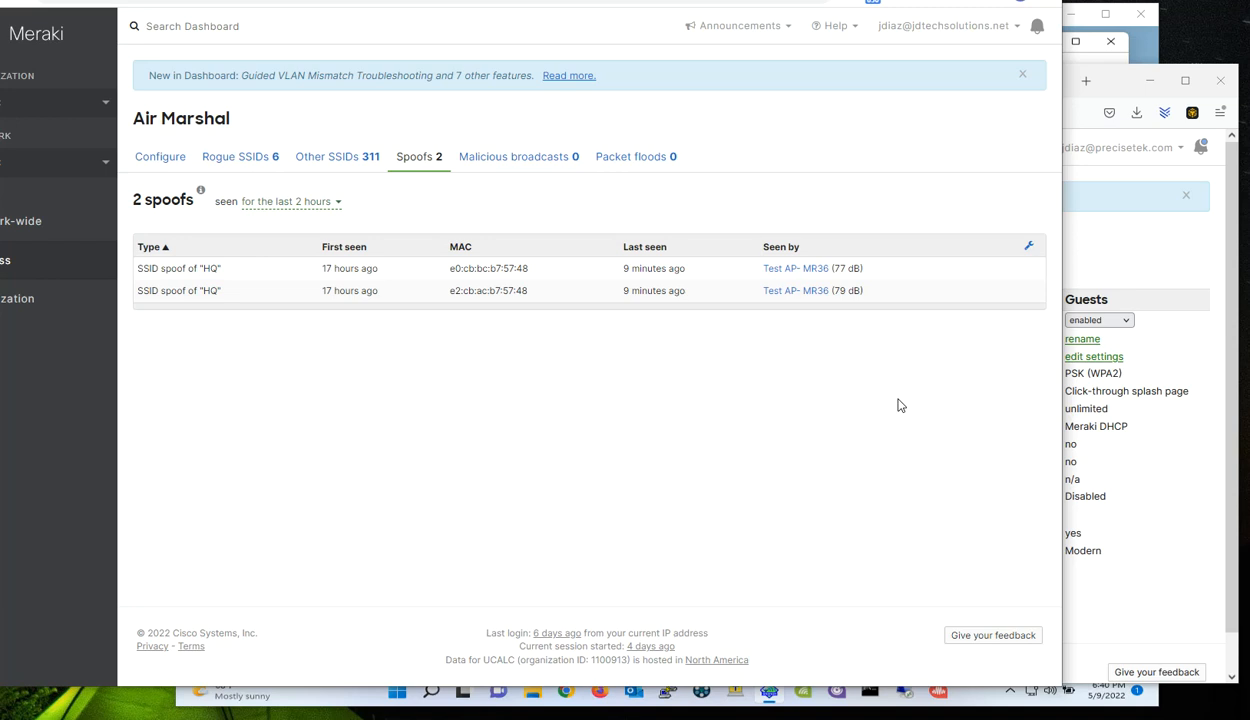
{"action": "mouse_move", "coordinate": [851, 321]}
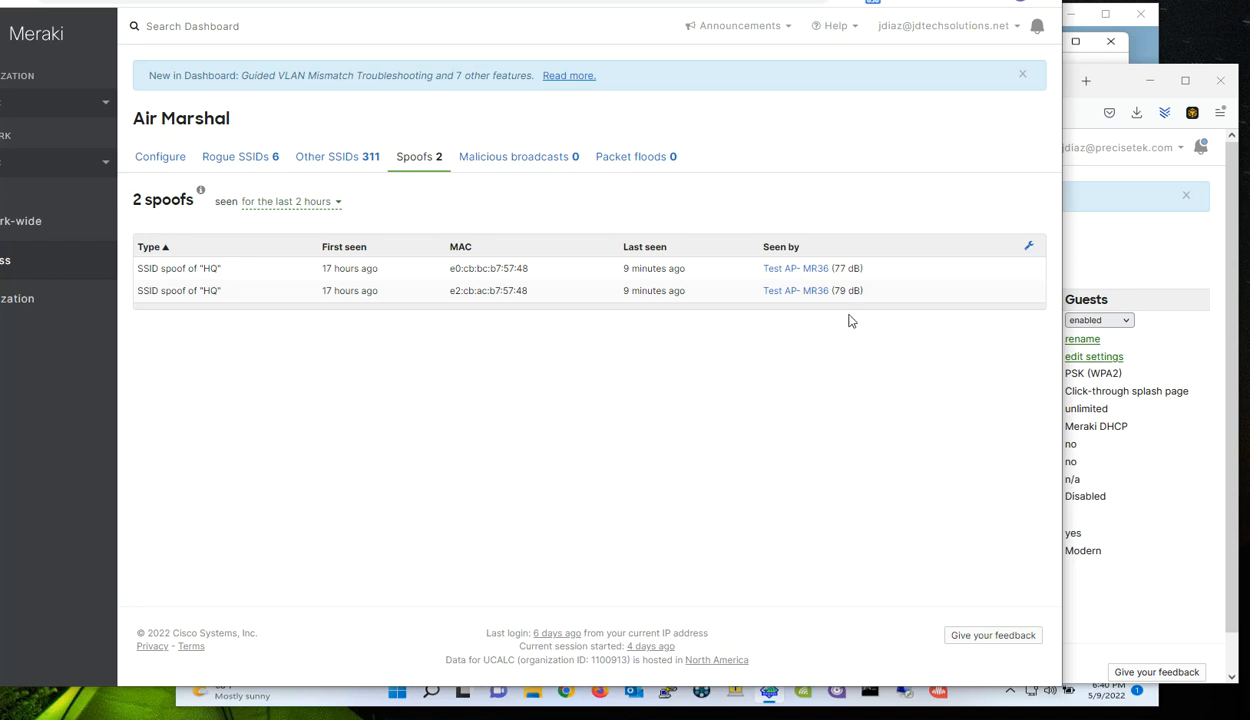
{"action": "mouse_move", "coordinate": [918, 389]}
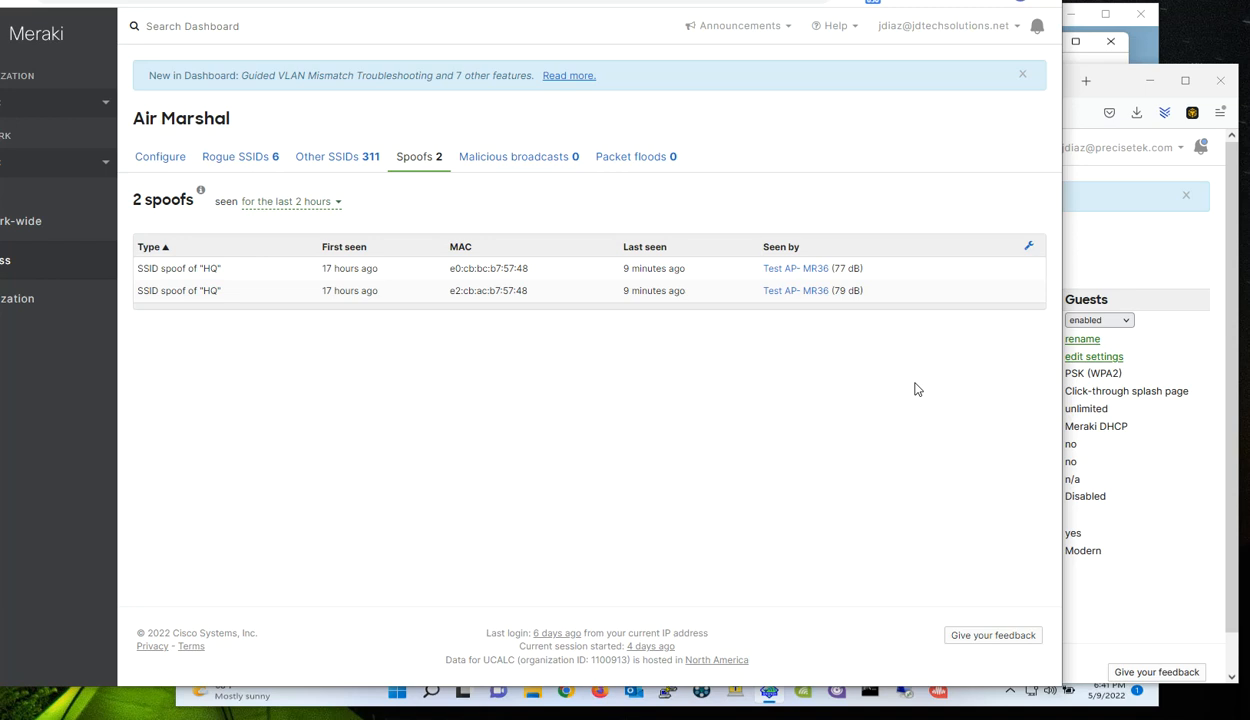
{"action": "mouse_move", "coordinate": [827, 440]}
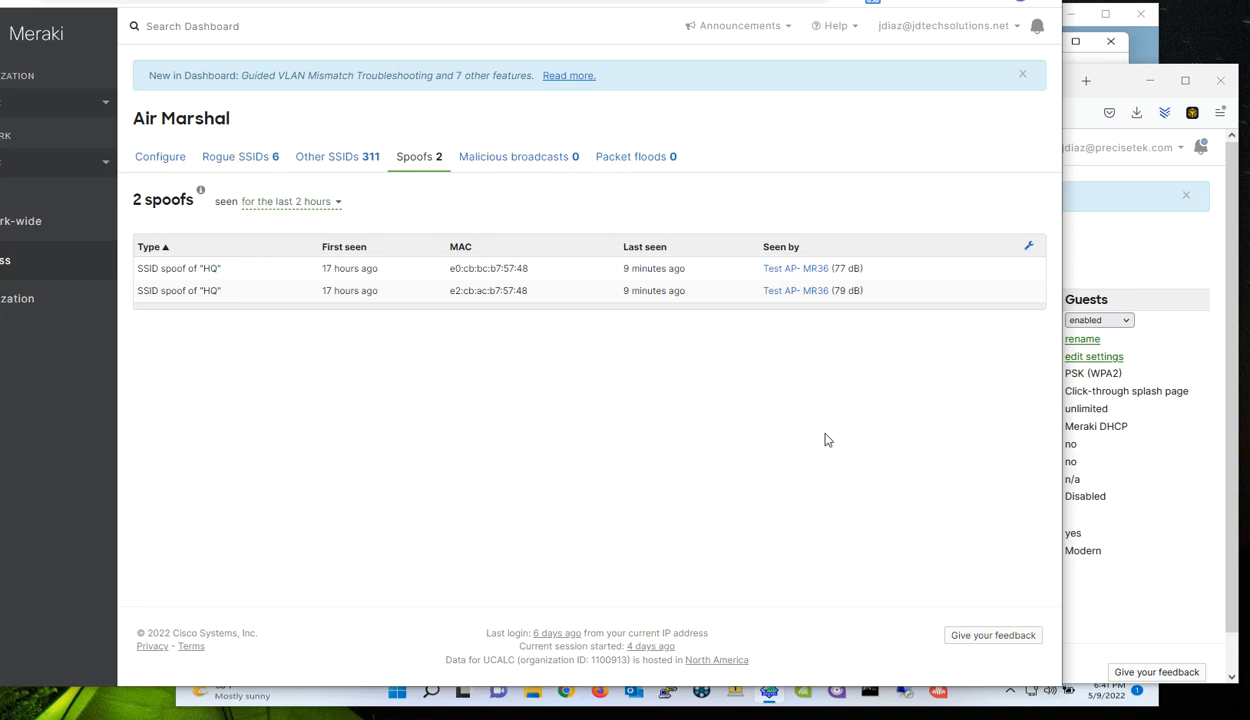
{"action": "mouse_move", "coordinate": [324, 691]}
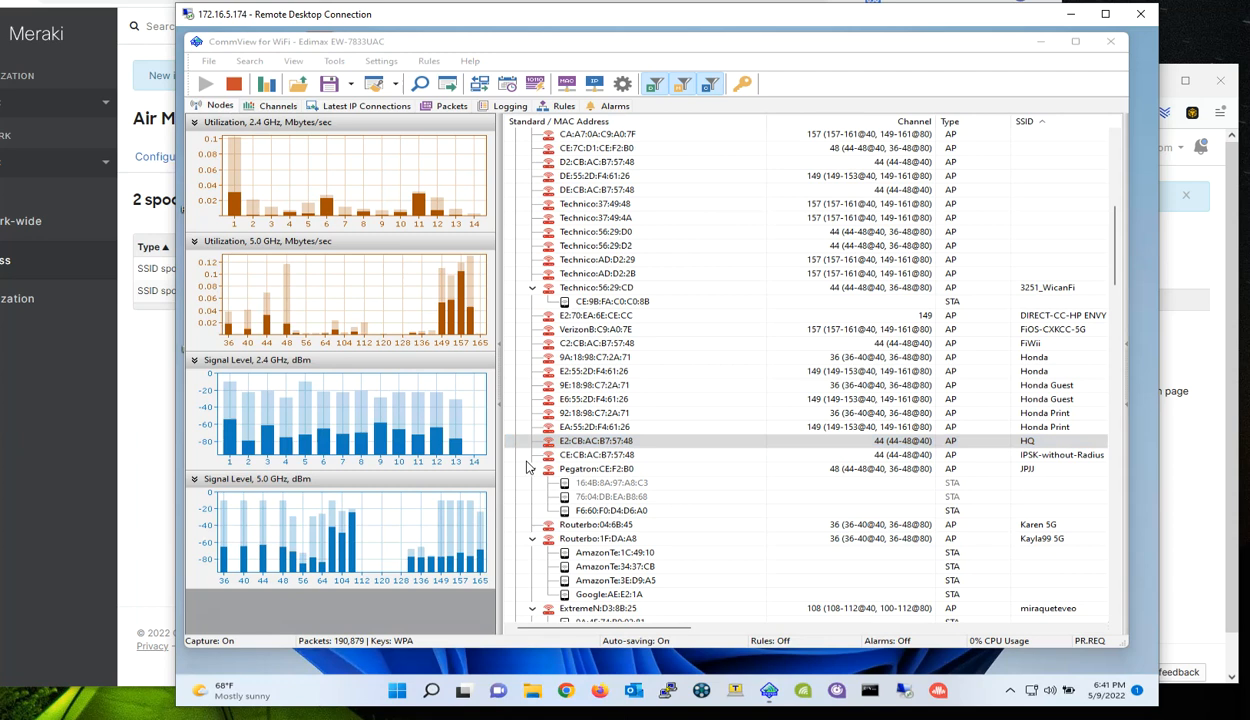
{"action": "mouse_move", "coordinate": [938, 334]}
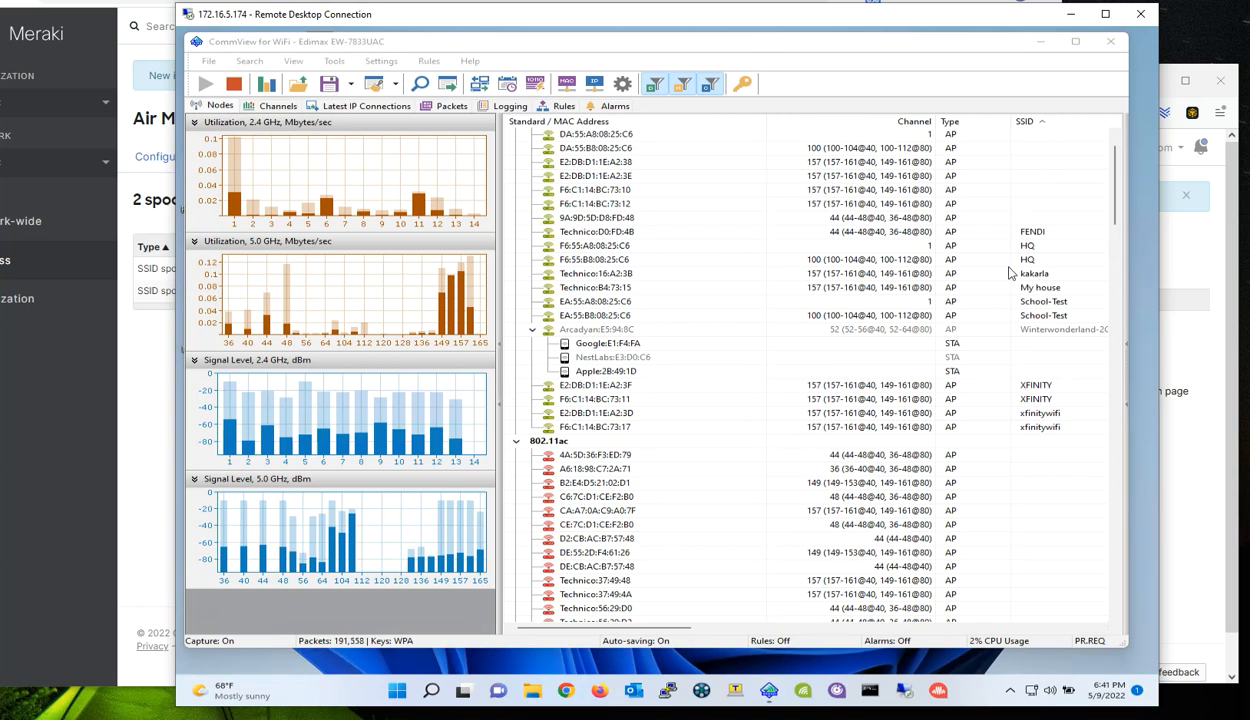
{"action": "mouse_move", "coordinate": [660, 263]}
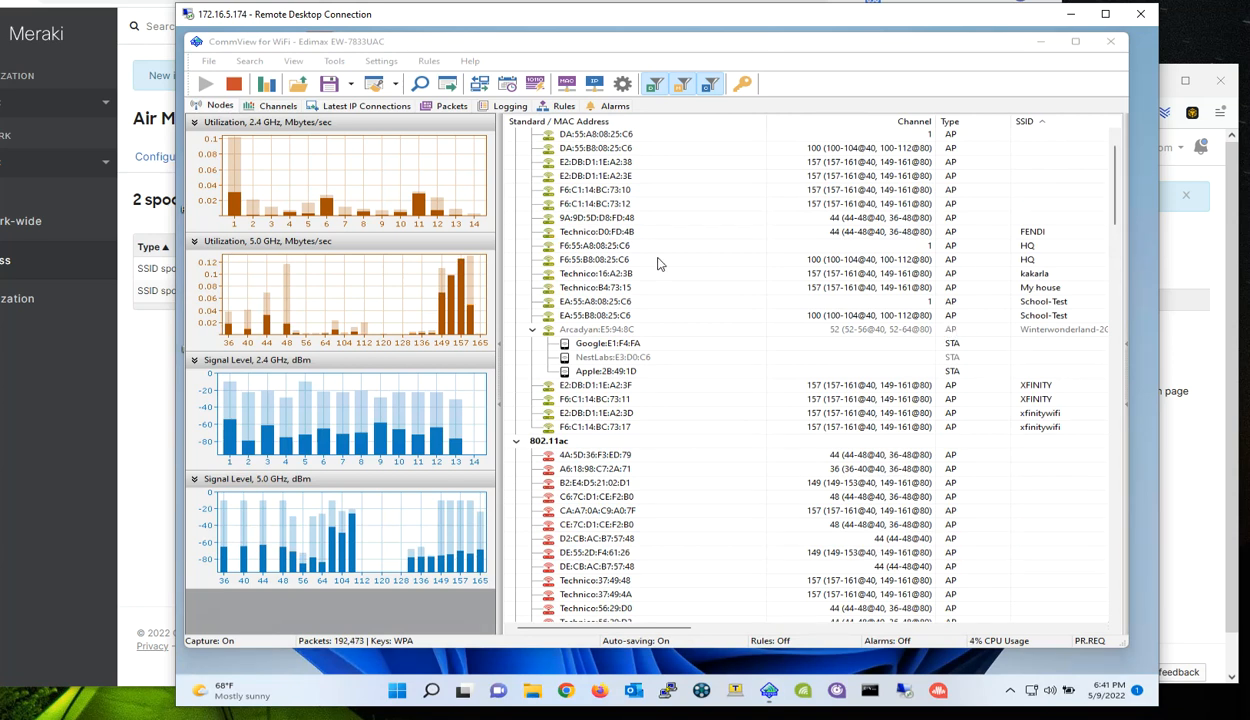
{"action": "left_click", "coordinate": [596, 245]}
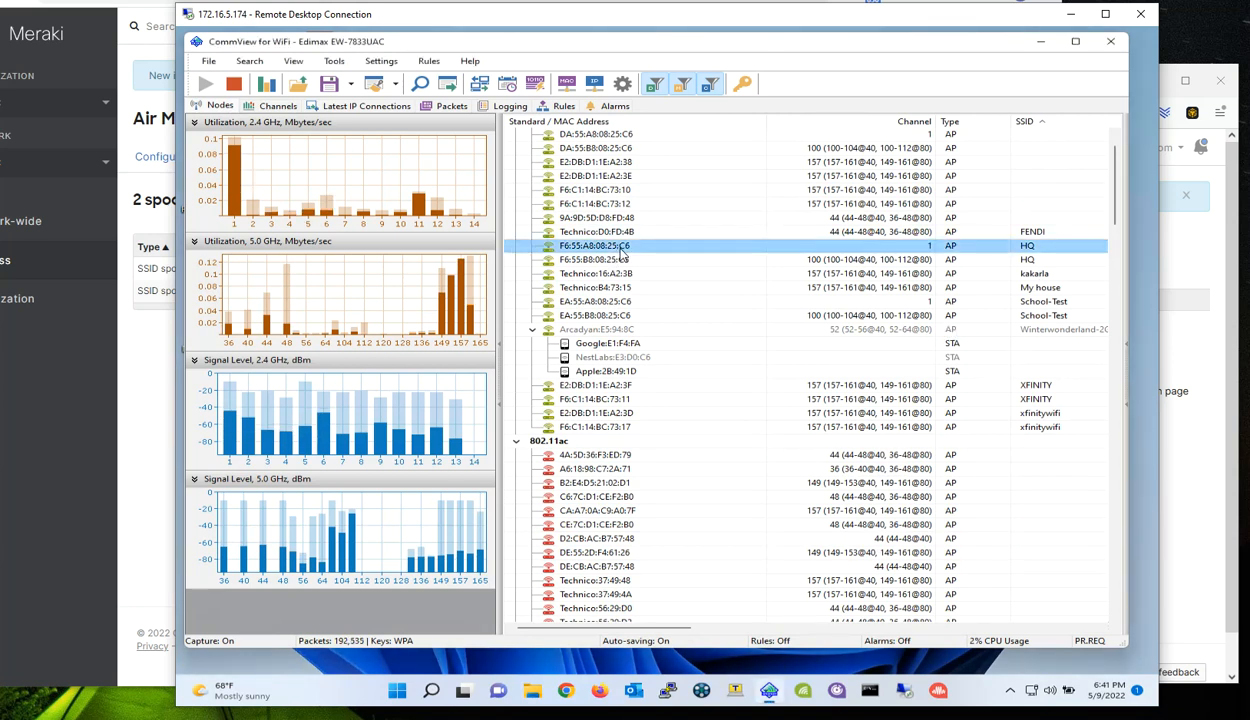
{"action": "left_click", "coordinate": [595, 259]}
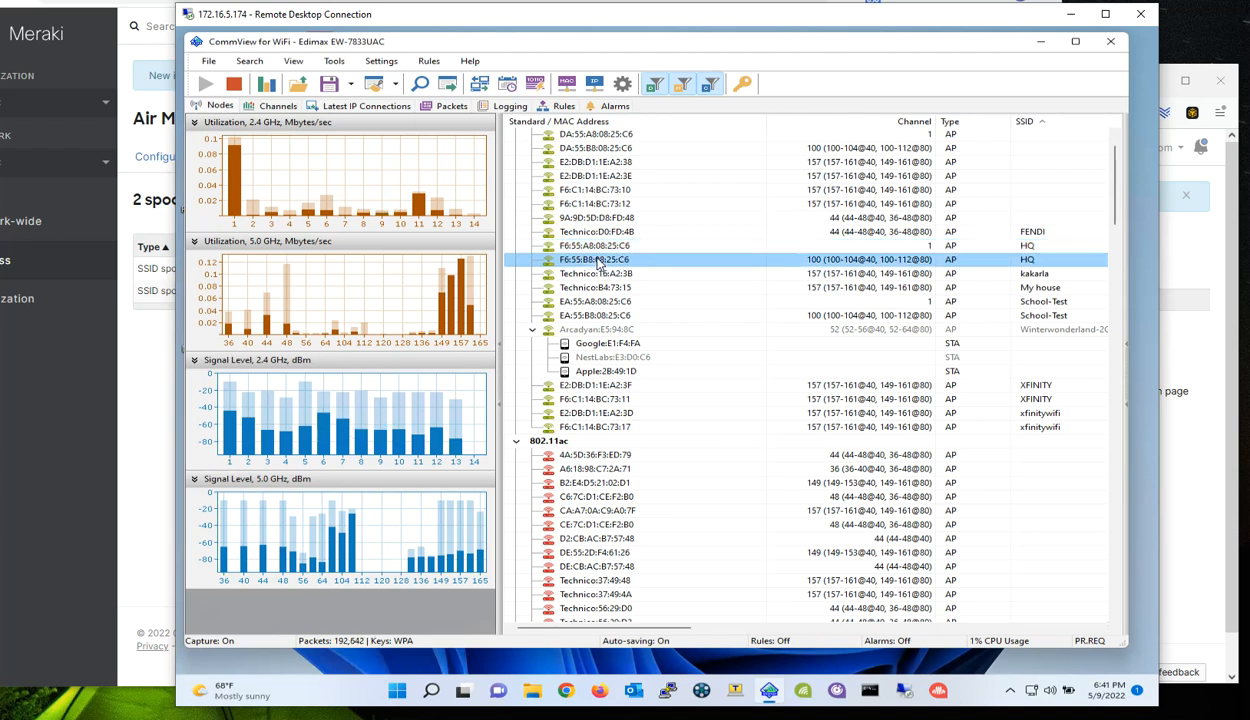
{"action": "scroll", "scroll_direction": "down", "scroll_amount": 3}
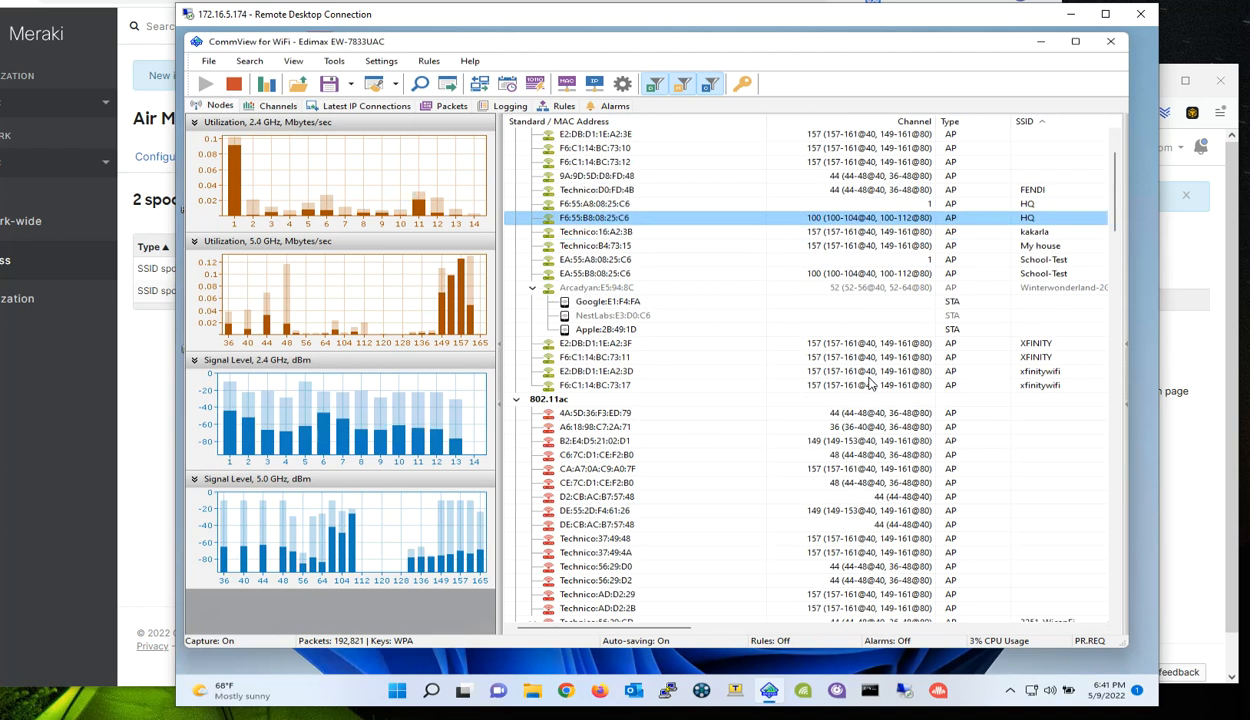
{"action": "scroll", "scroll_direction": "down", "scroll_amount": 3}
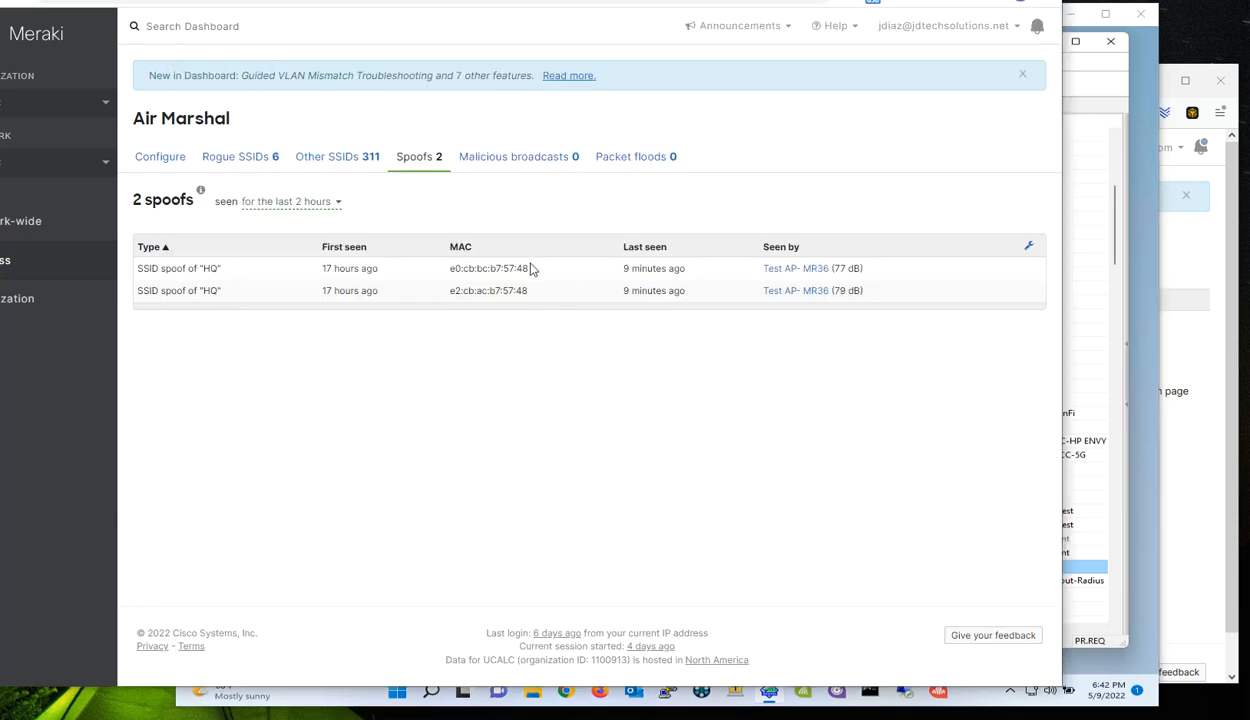
{"action": "mouse_move", "coordinate": [1190, 580]}
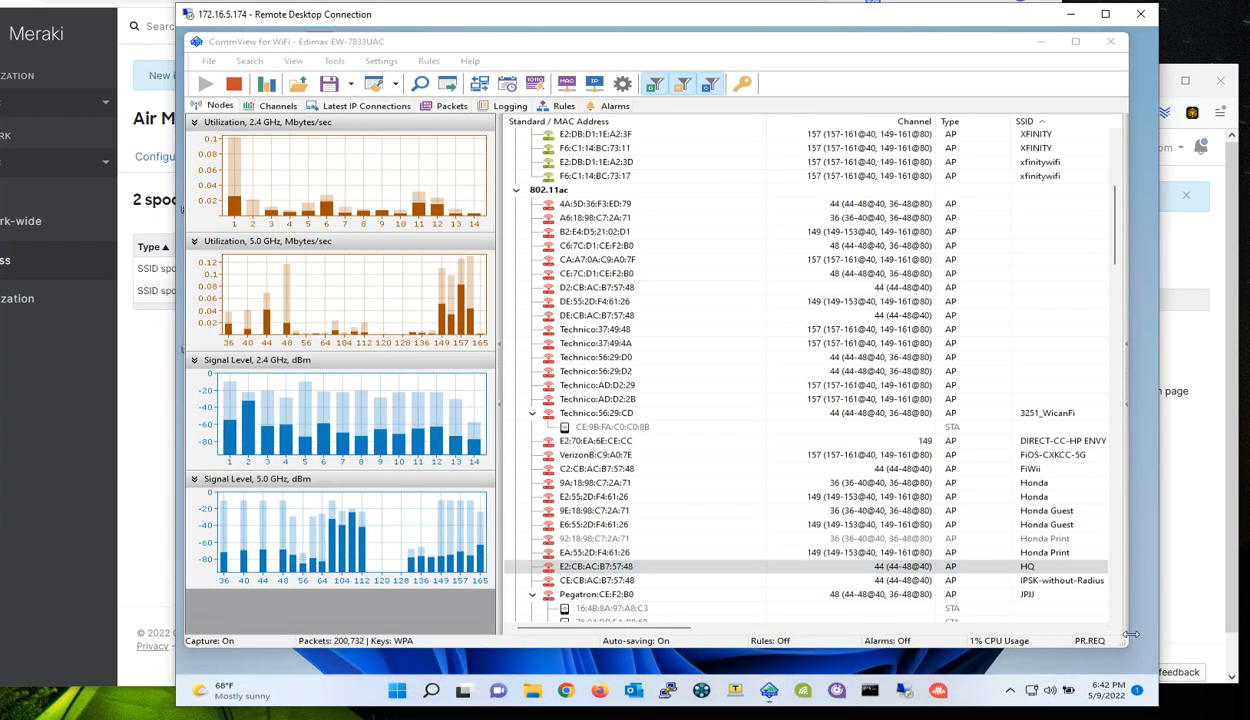
{"action": "mouse_move", "coordinate": [717, 555]}
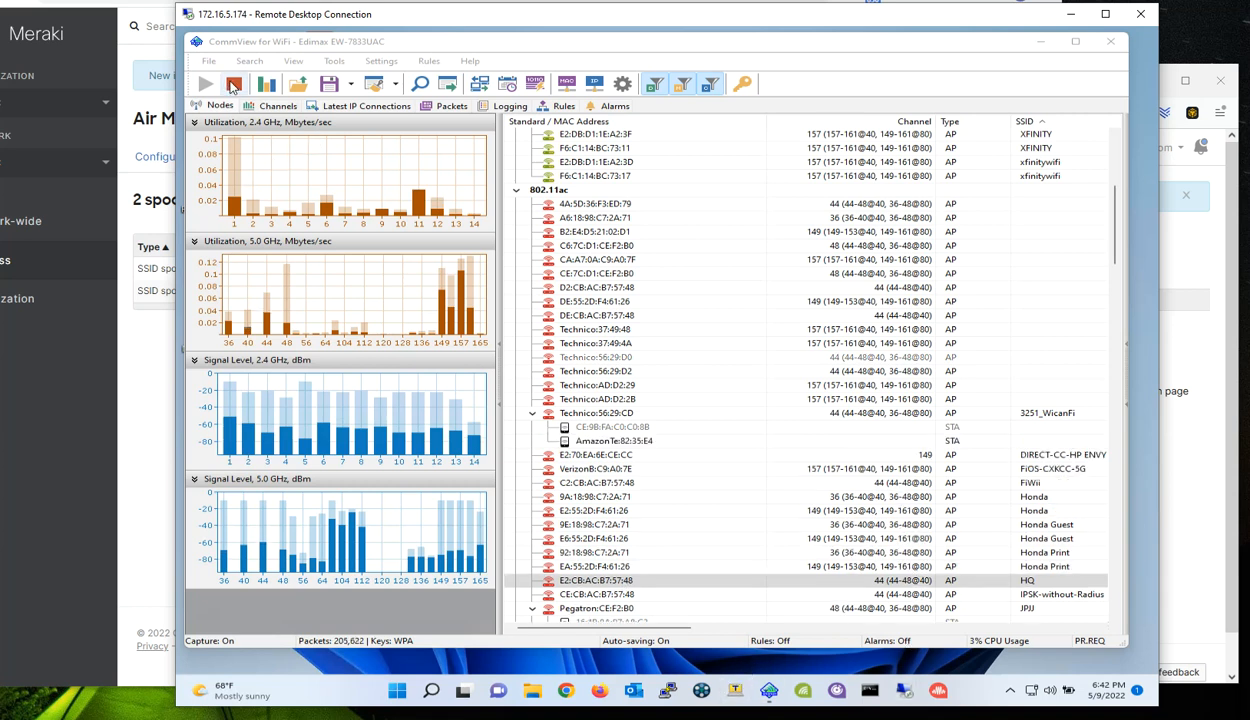
Stop the CommView for WiFi capture before switching scanners
{"action": "left_click", "coordinate": [233, 84]}
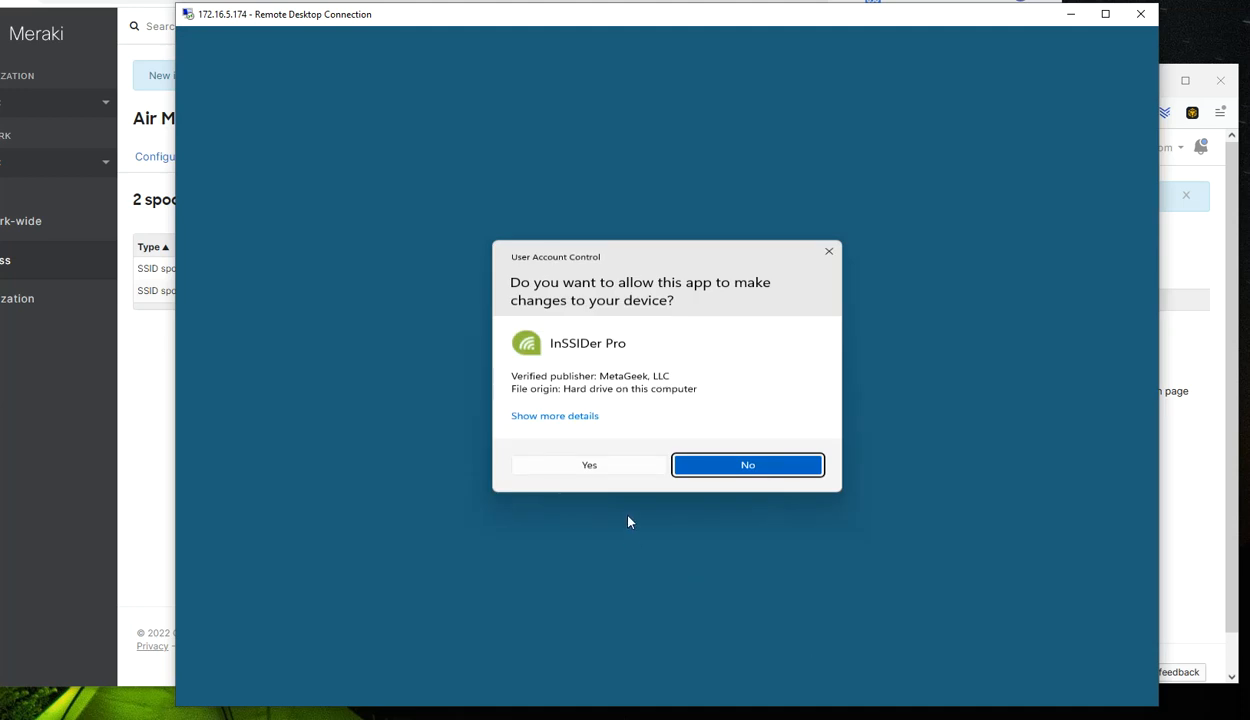
Approve the User Account Control prompt so inSSIDer Pro runs
{"action": "left_click", "coordinate": [589, 464]}
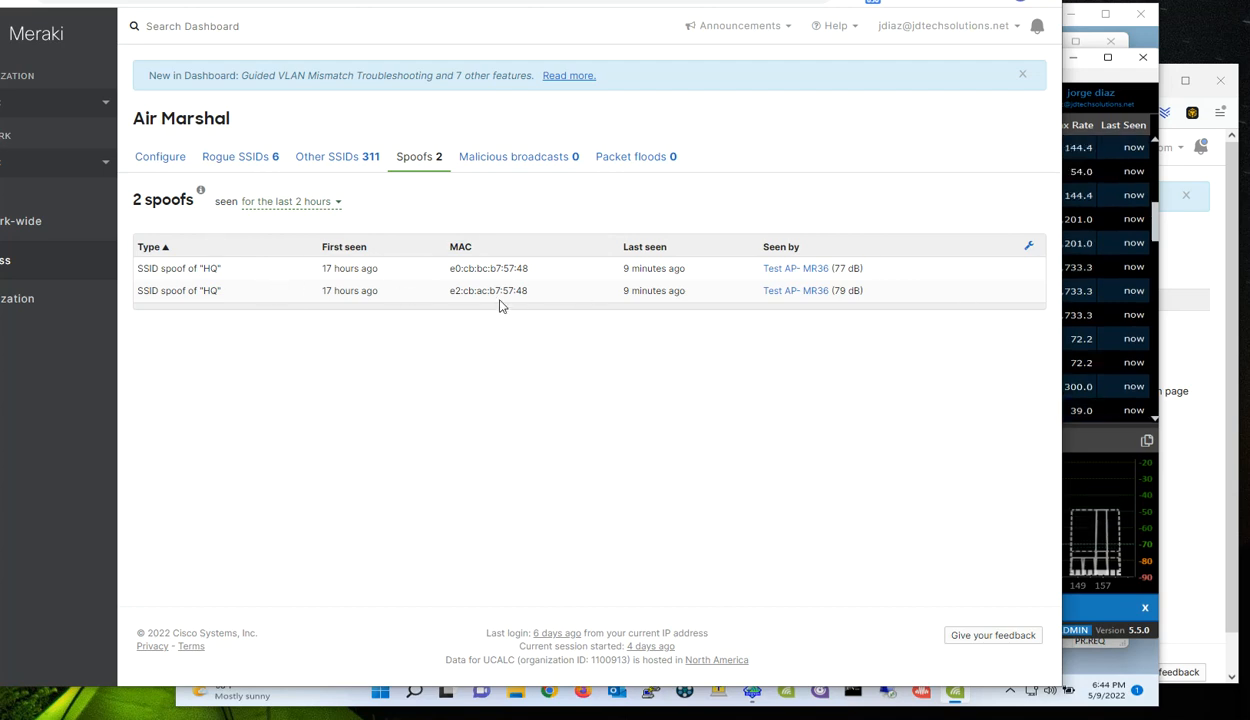
{"action": "mouse_move", "coordinate": [795, 505]}
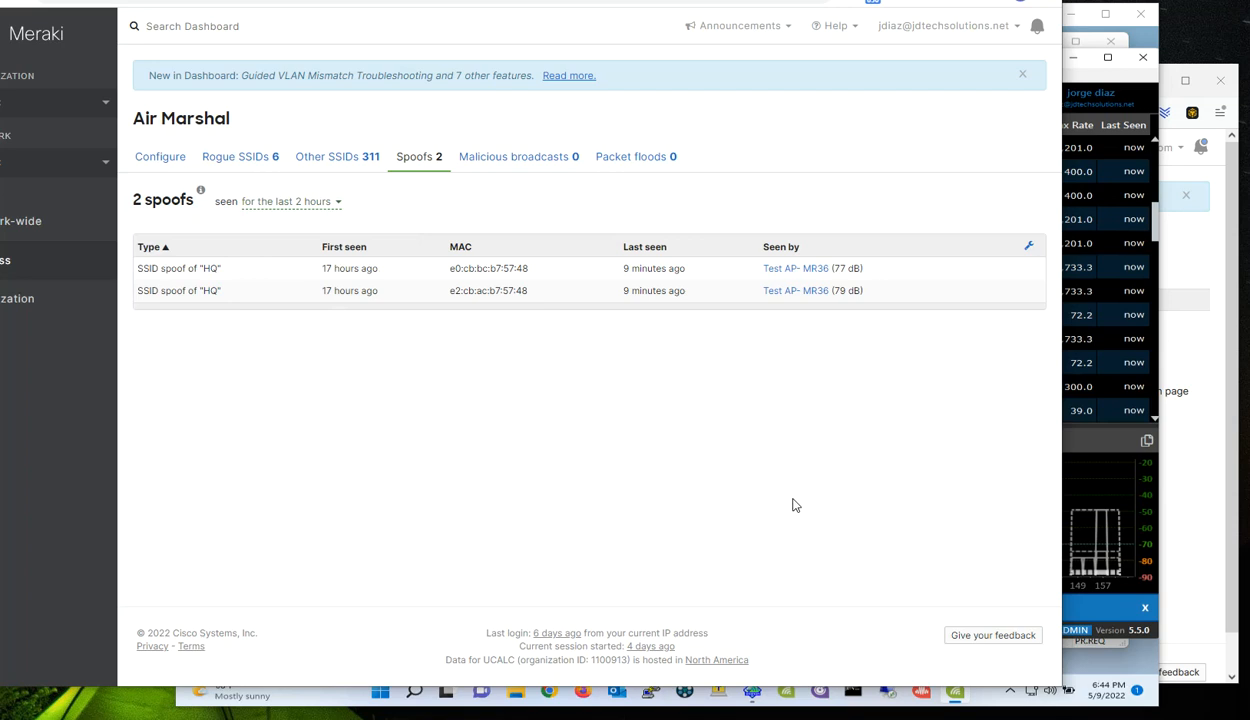